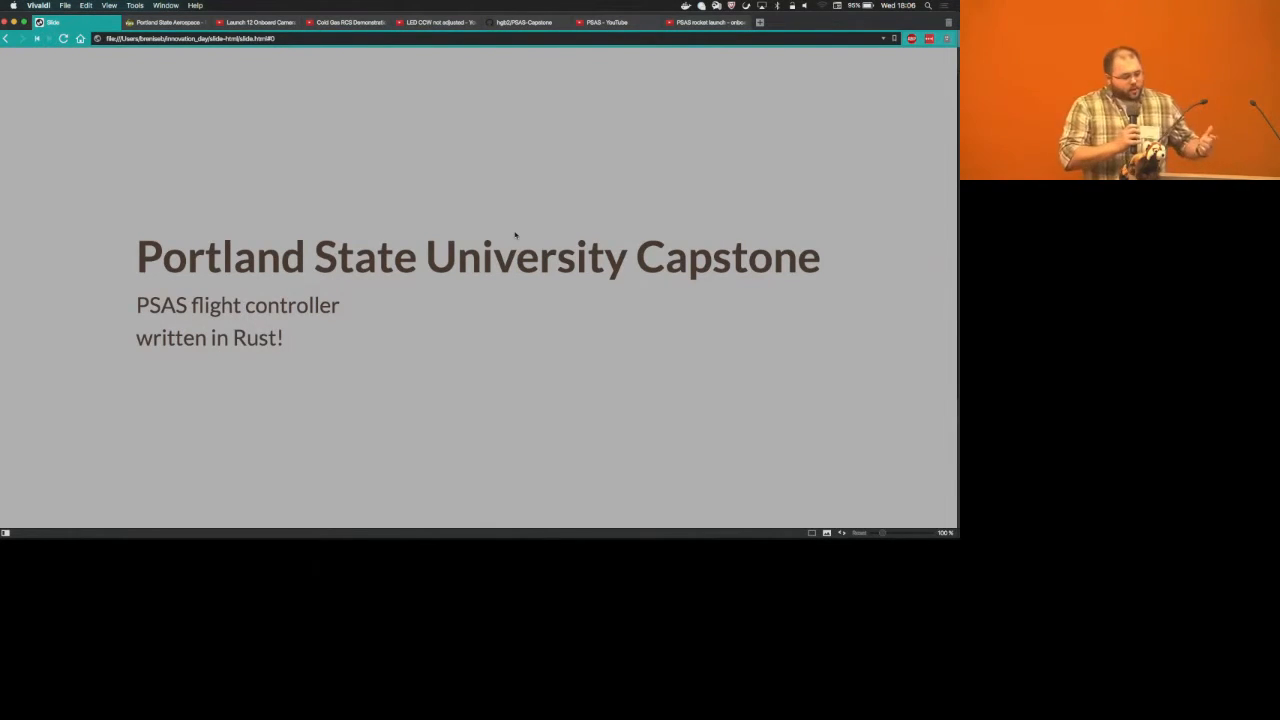
Advance past the title and capstone slides to 'PSAS is ...'
{"action": "key", "text": "right"}
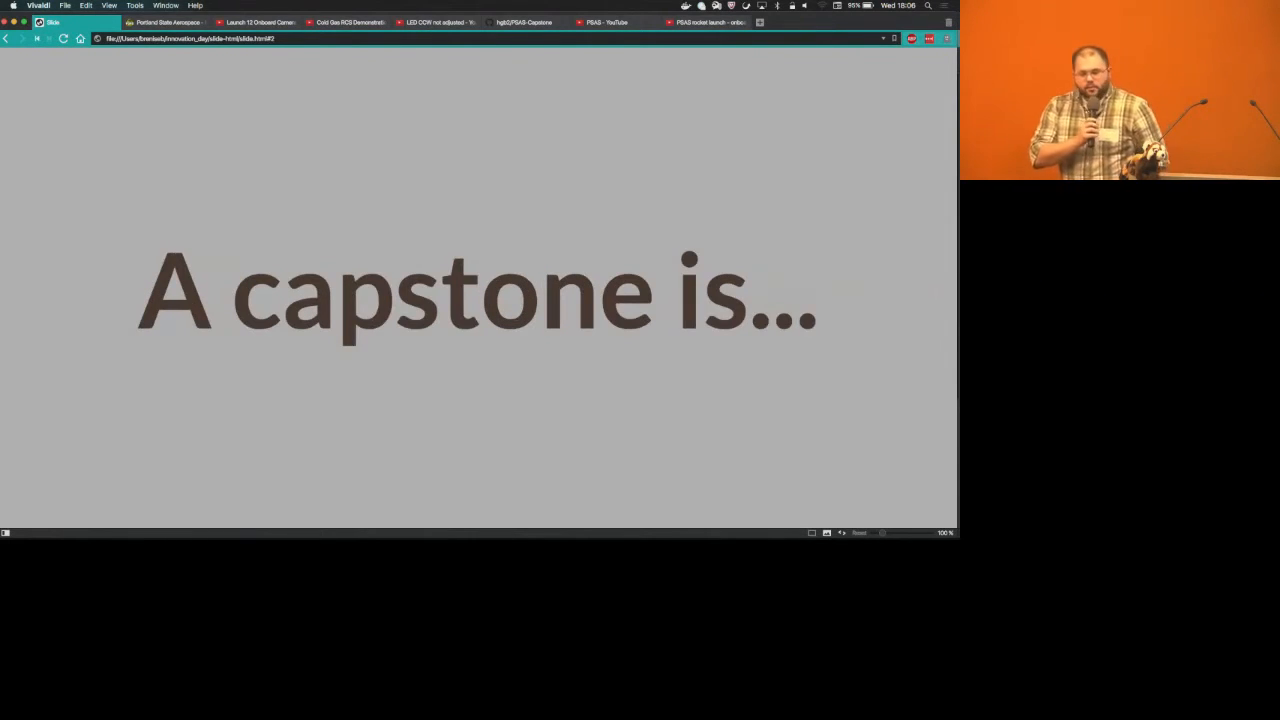
{"action": "key", "text": "right"}
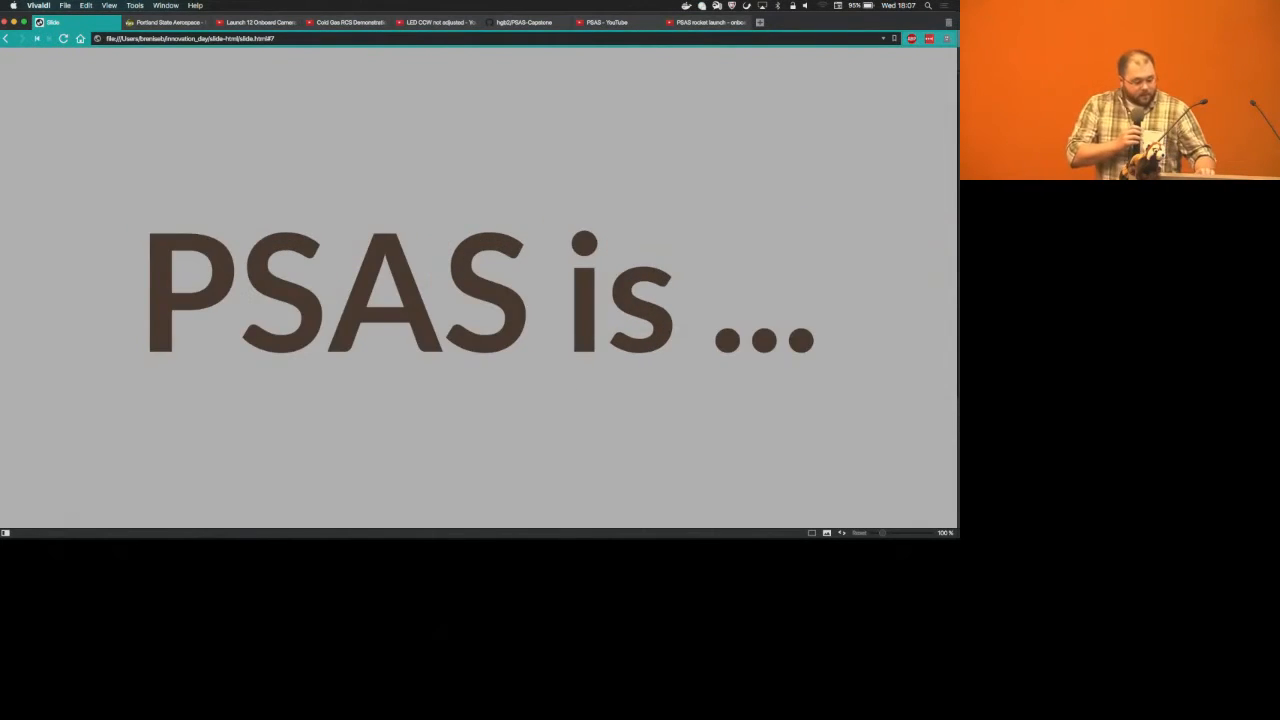
Step through the PSAS background slides to 'This is a big project'
{"action": "key", "text": "right"}
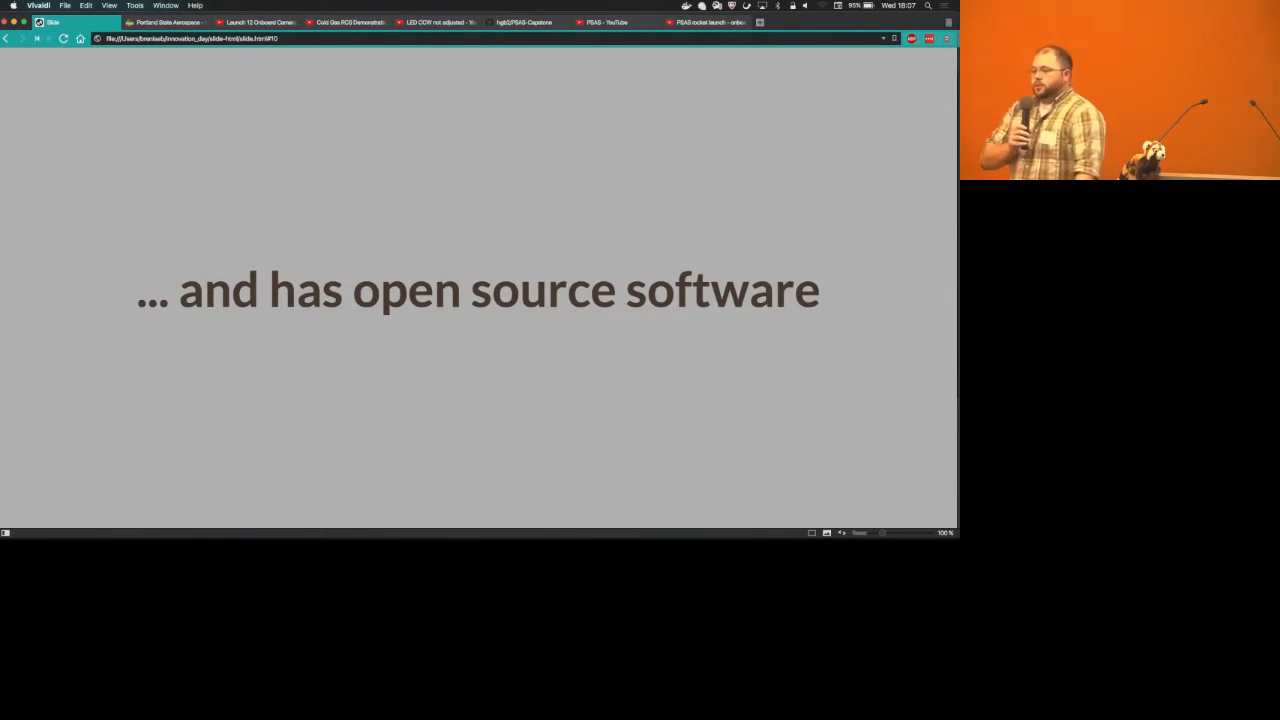
{"action": "key", "text": "Right"}
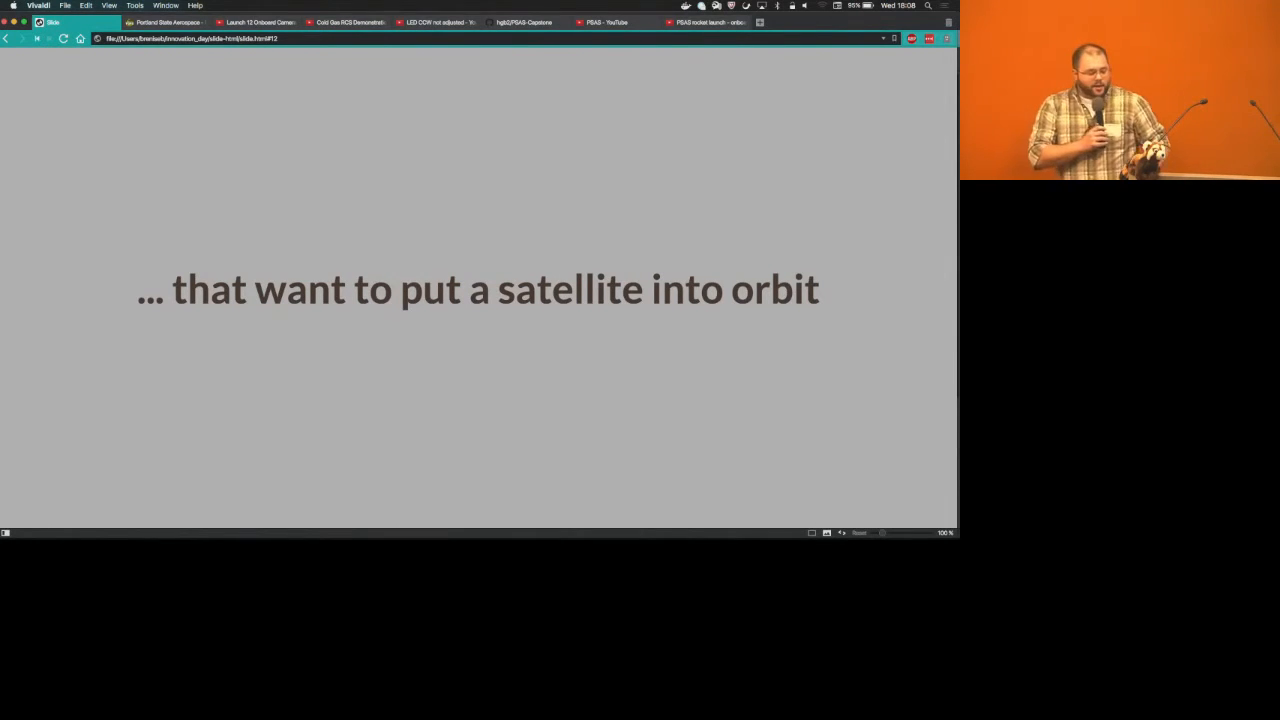
{"action": "key", "text": "right"}
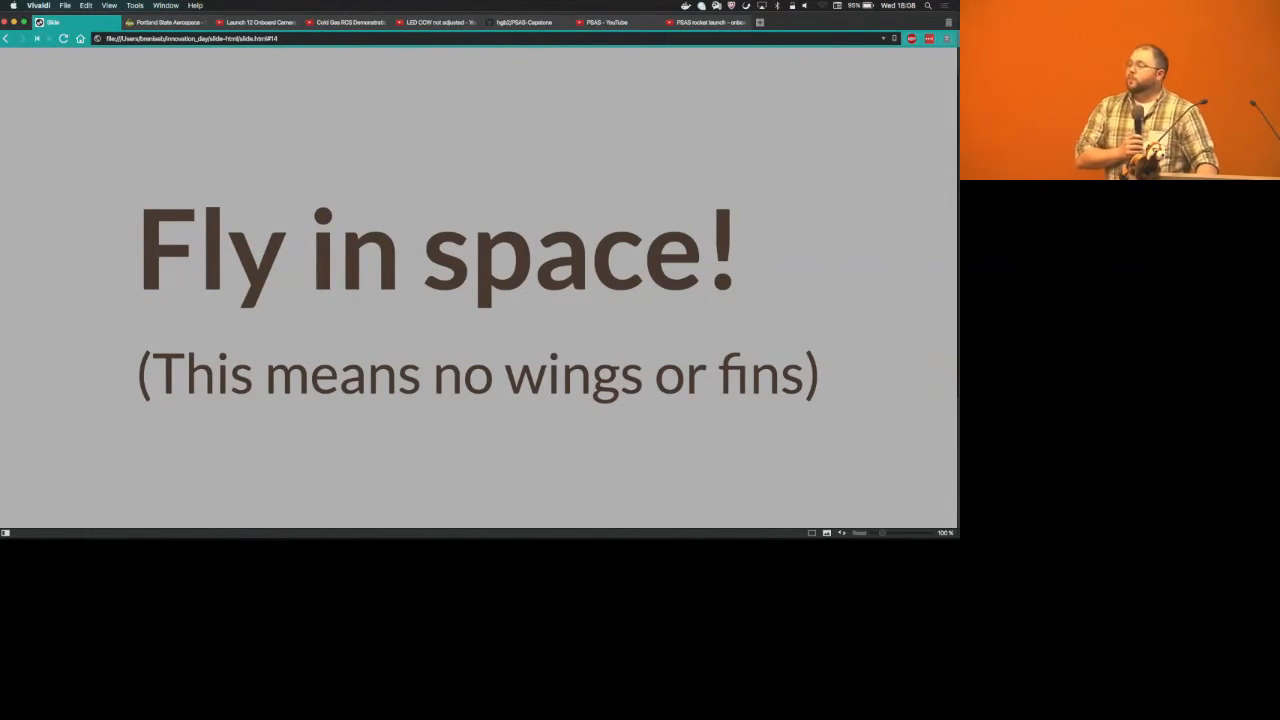
{"action": "key", "text": "right"}
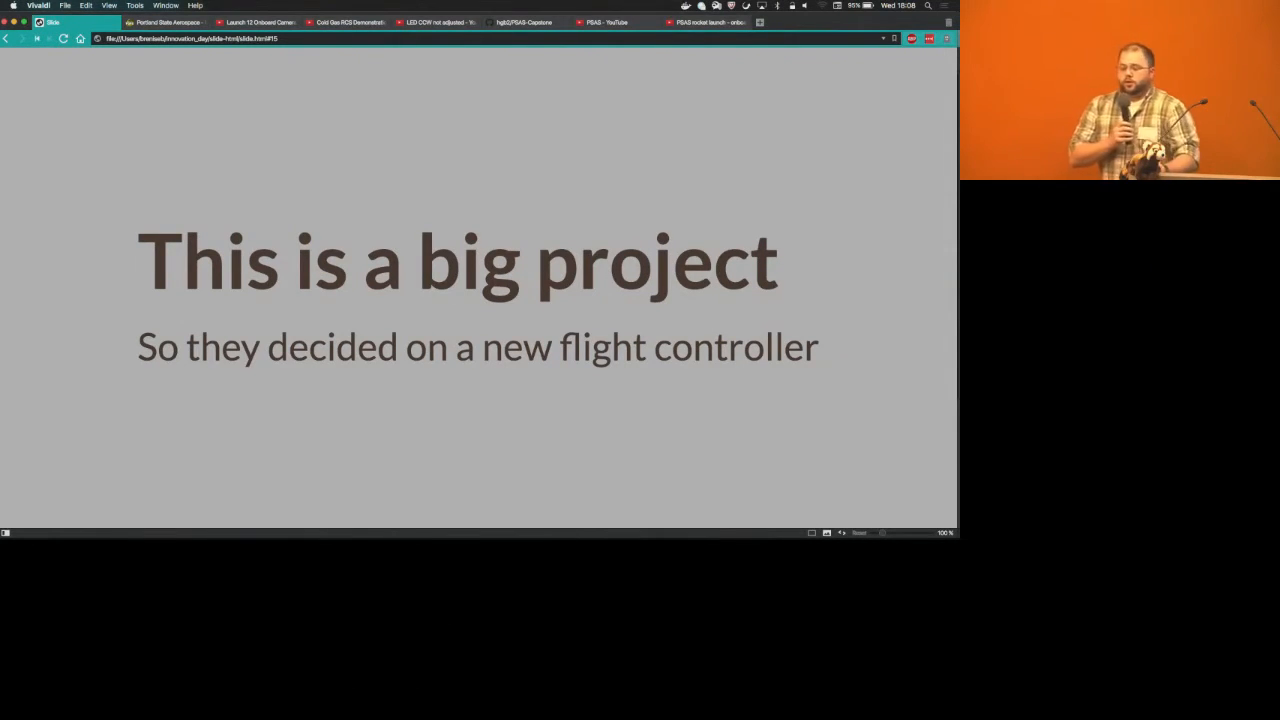
Step through the 'New flight controller needs...' slides, including cold gas jets, to 'These tools are complicated'
{"action": "key", "text": "right"}
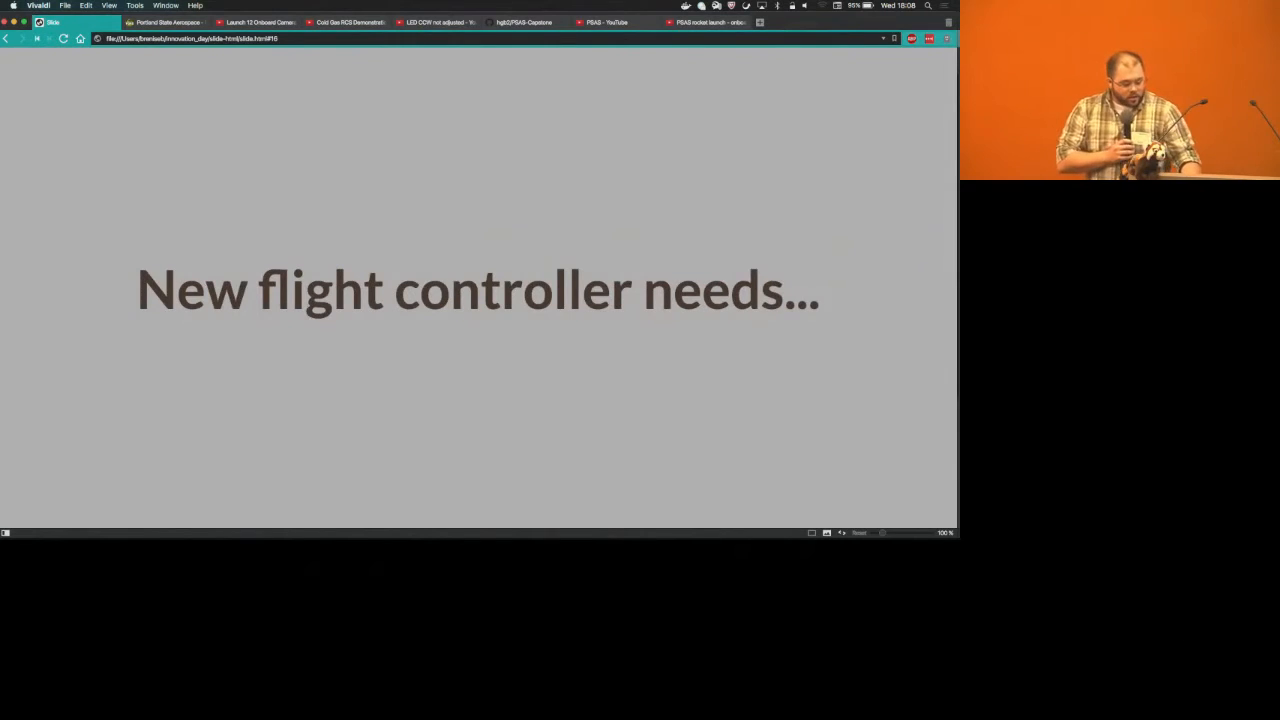
{"action": "key", "text": "right"}
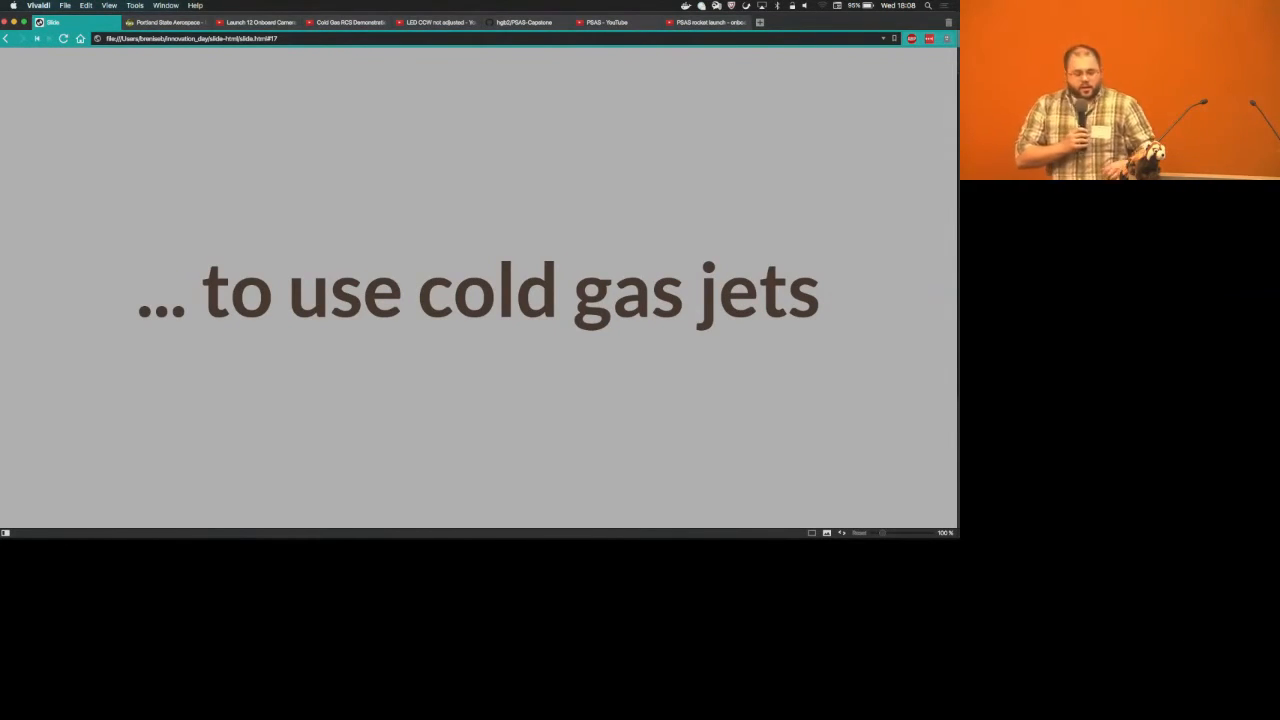
{"action": "key", "text": "right"}
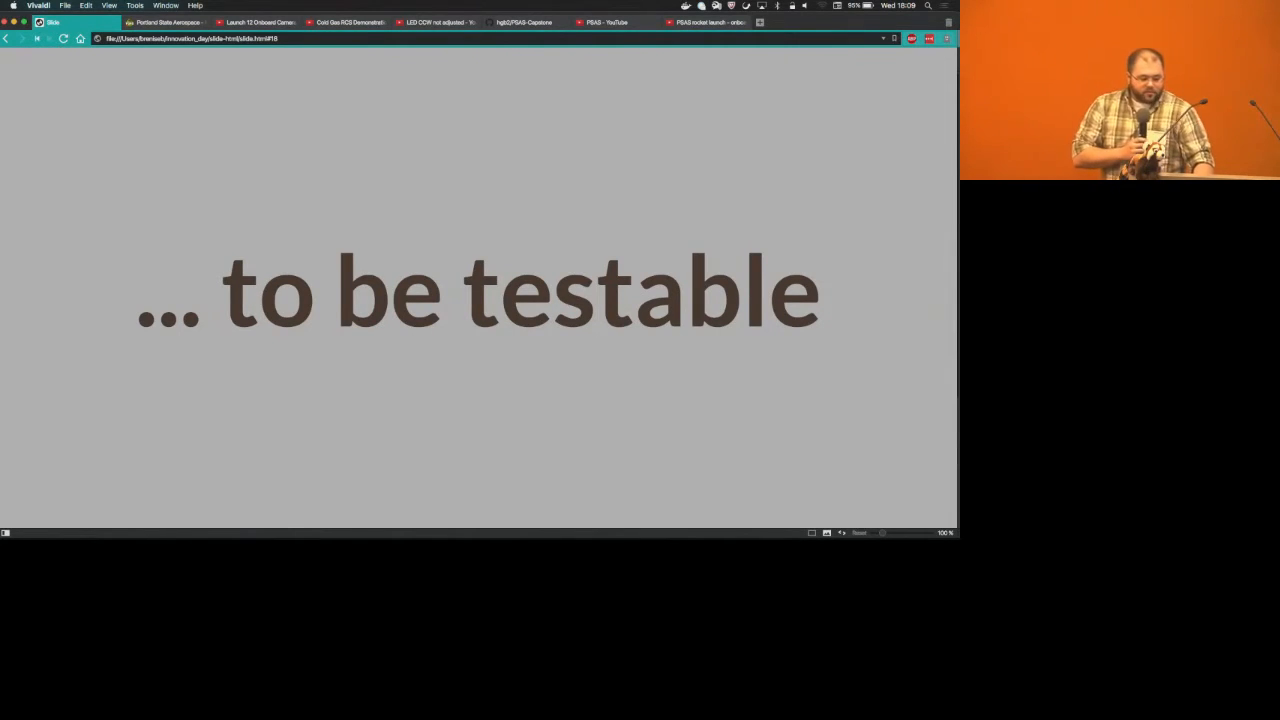
{"action": "key", "text": "right"}
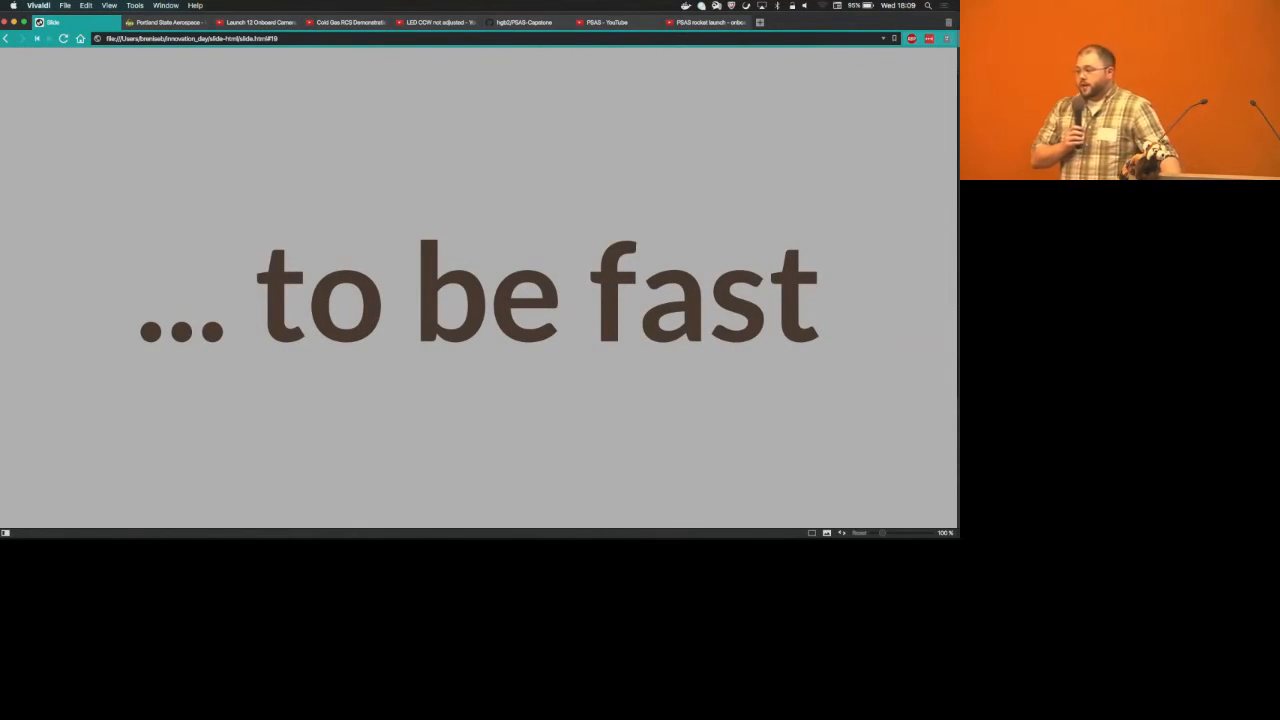
{"action": "key", "text": "right"}
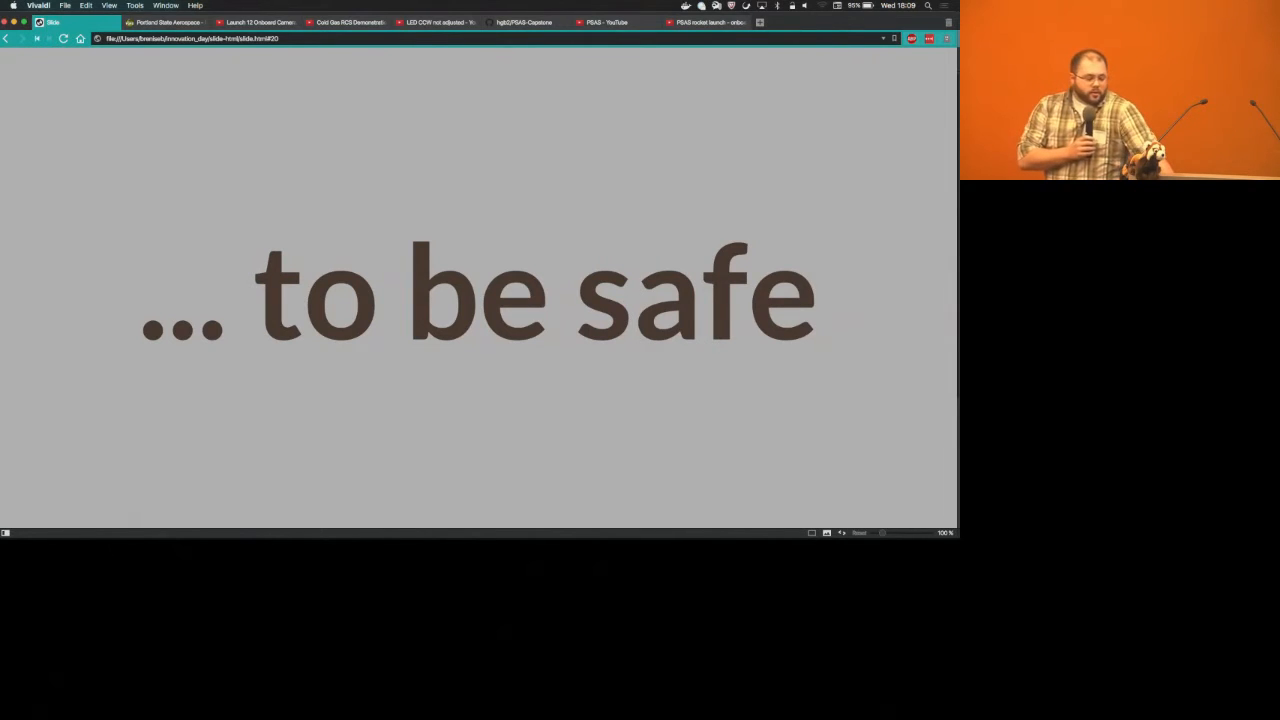
{"action": "key", "text": "right"}
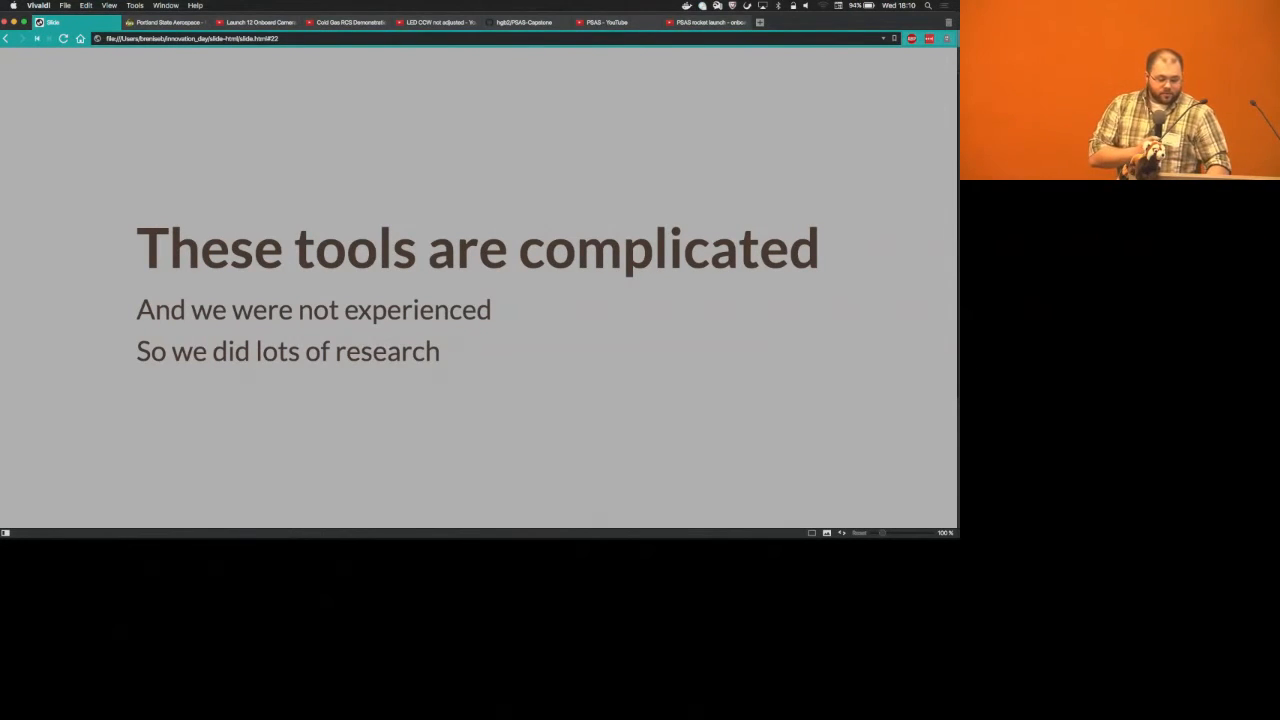
Advance to the 'To test it' slide about the LED prototype and JSBSim output
{"action": "key", "text": "right"}
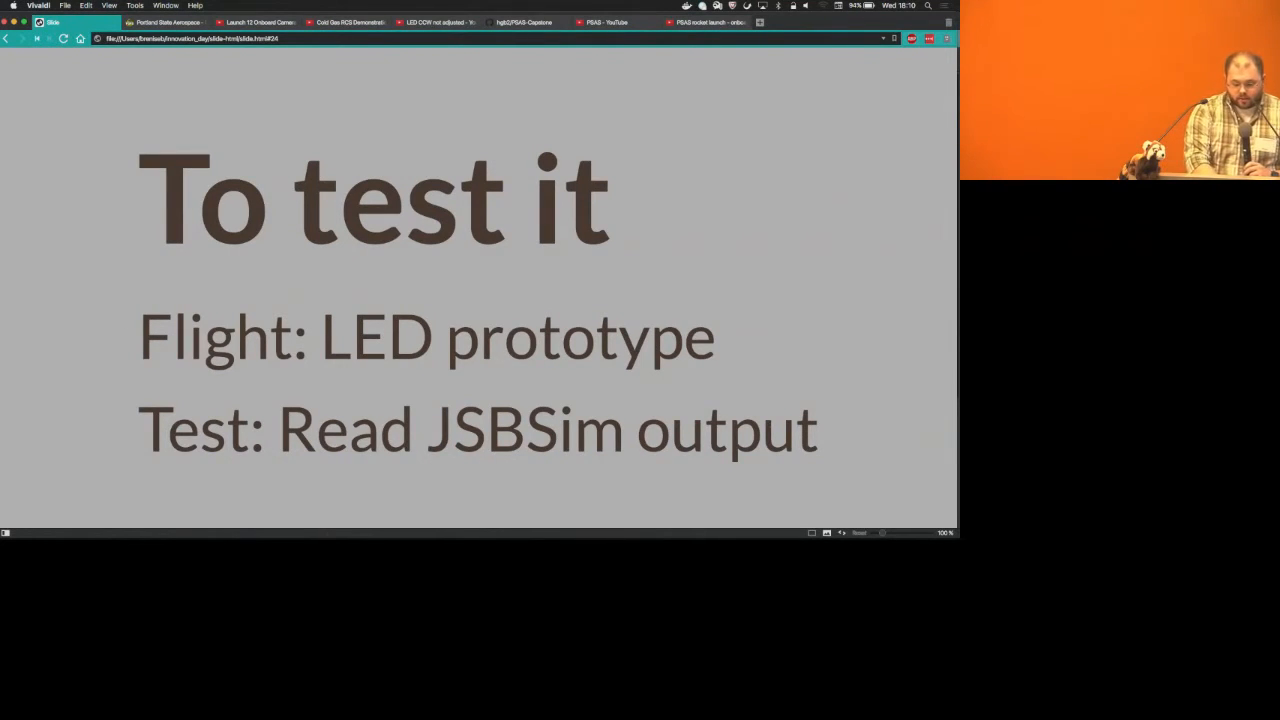
Watch the Launch 12 Onboard Camera video with a brief pause, then open the Cold Gas RCS video
{"action": "left_click", "coordinate": [258, 22]}
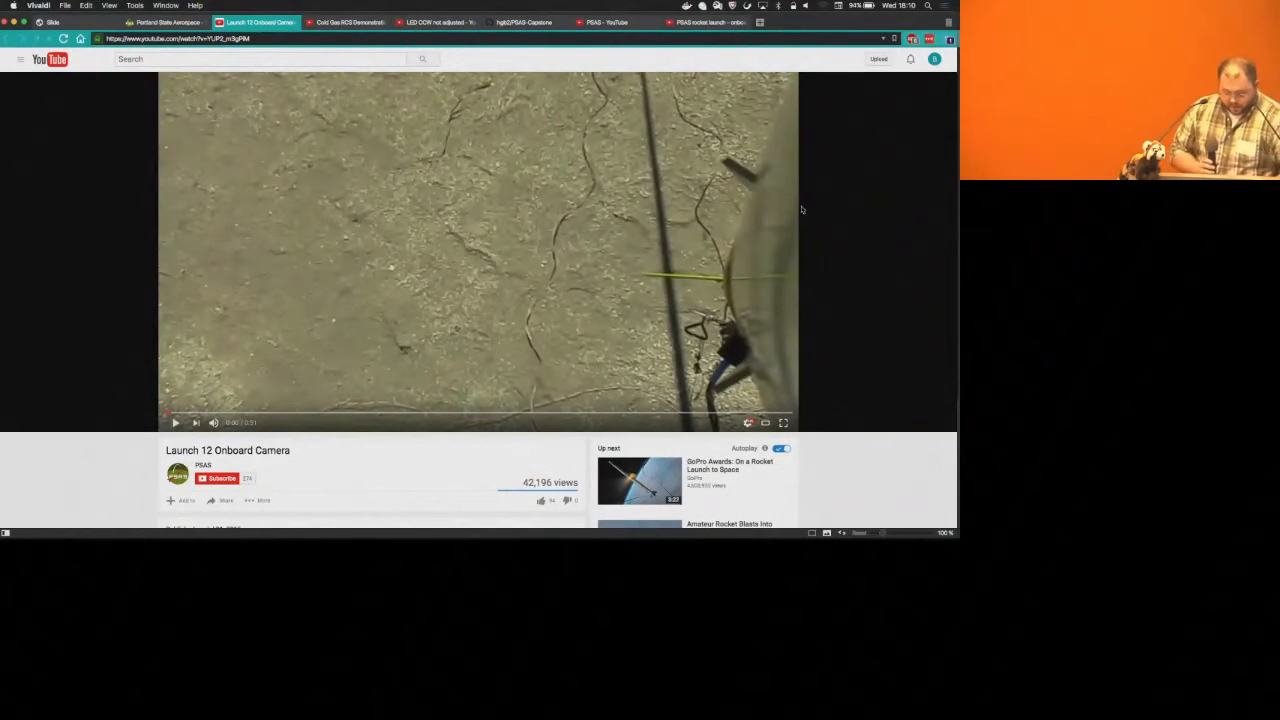
{"action": "mouse_move", "coordinate": [790, 210]}
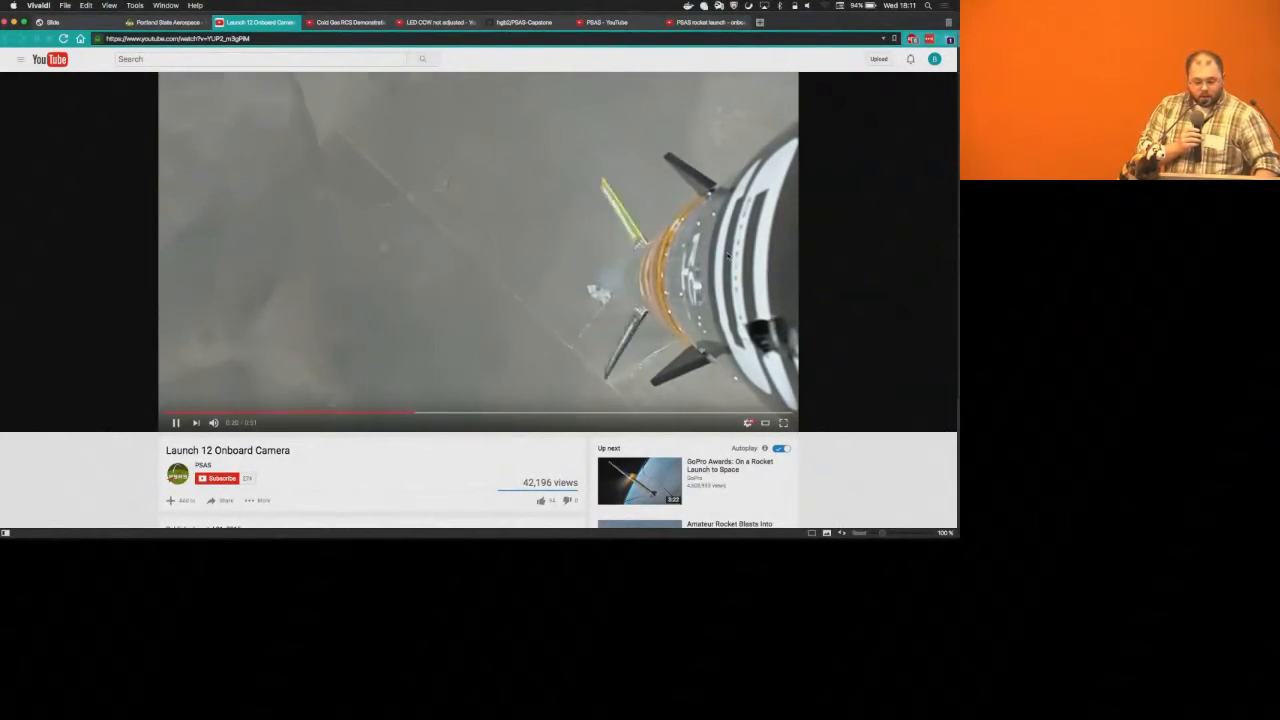
{"action": "left_click", "coordinate": [175, 422]}
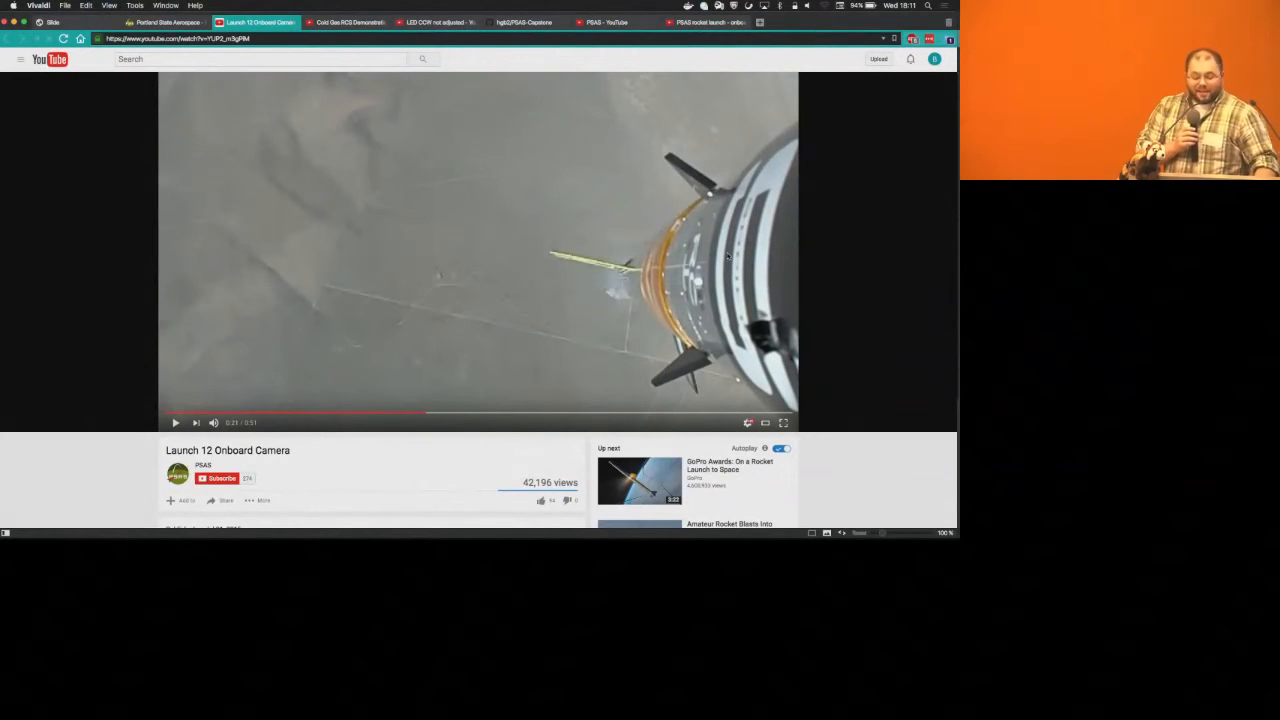
{"action": "left_click", "coordinate": [175, 422]}
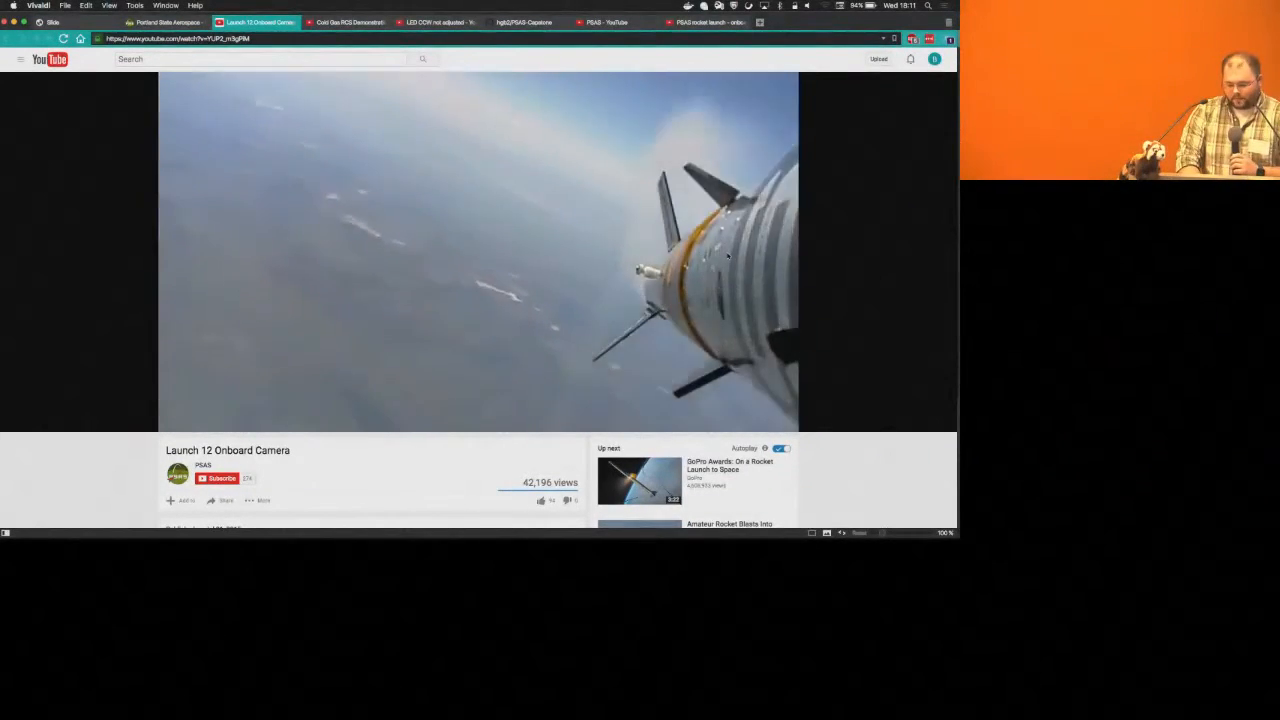
{"action": "left_click", "coordinate": [345, 22]}
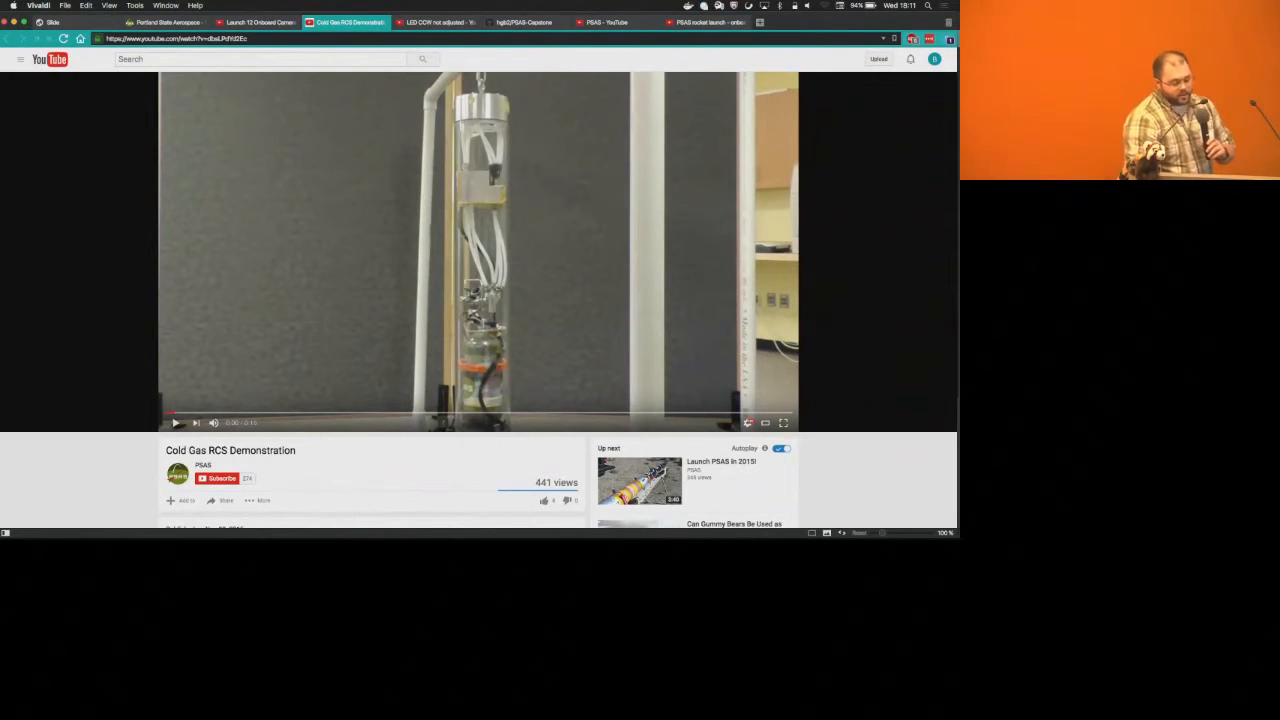
{"action": "mouse_move", "coordinate": [880, 266]}
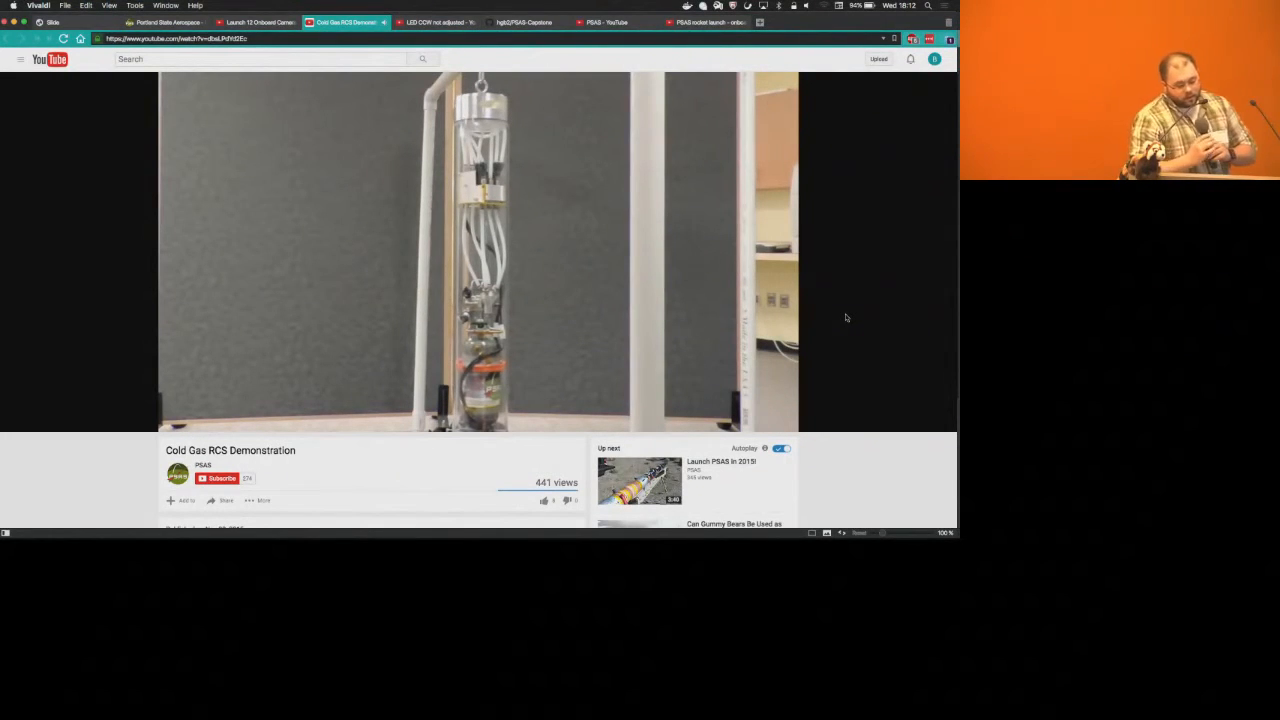
Play the Cold Gas RCS Demonstration video of the thruster test rig
{"action": "left_click", "coordinate": [478, 250]}
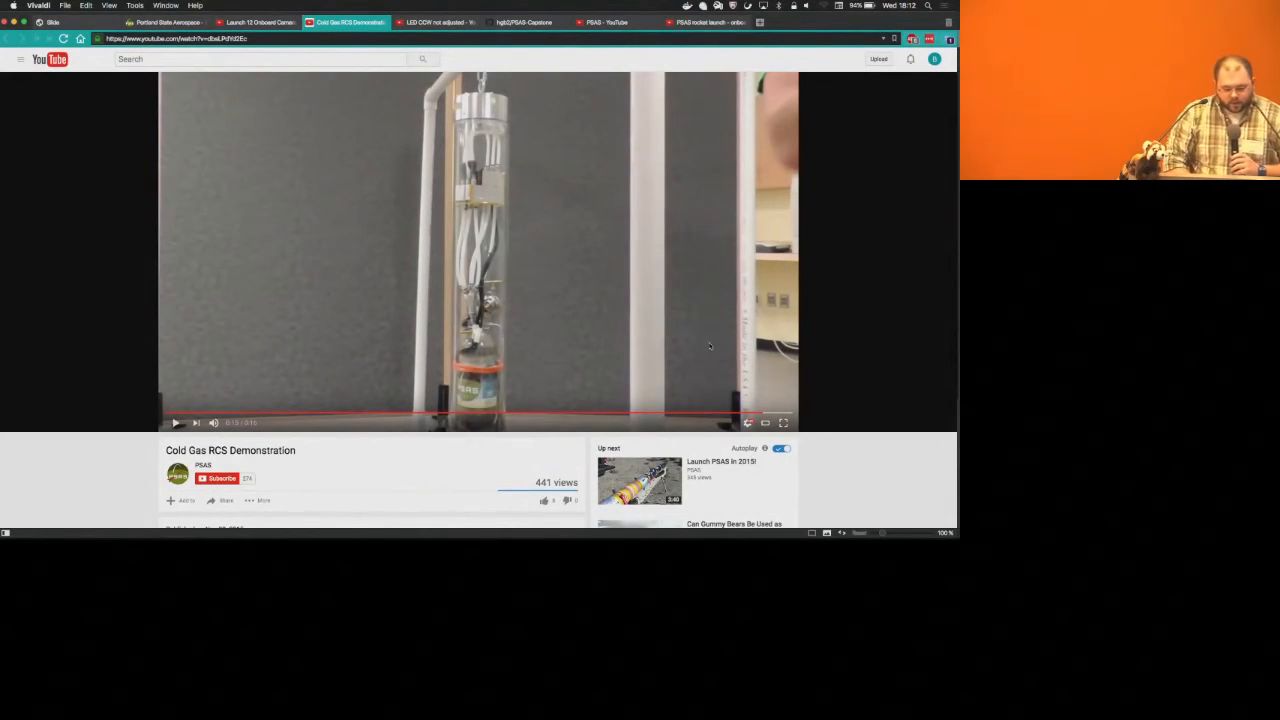
Return to the slide deck and advance to the Code breakdown slide
{"action": "left_click", "coordinate": [52, 22]}
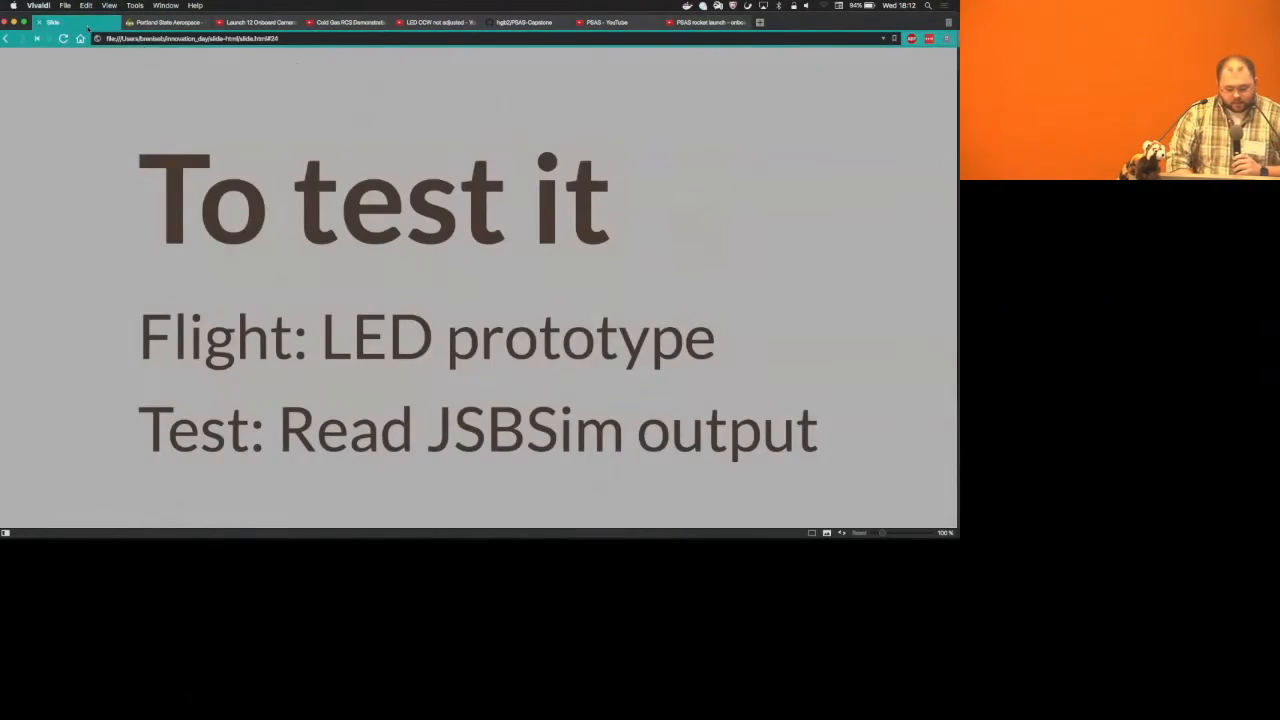
{"action": "key", "text": "right"}
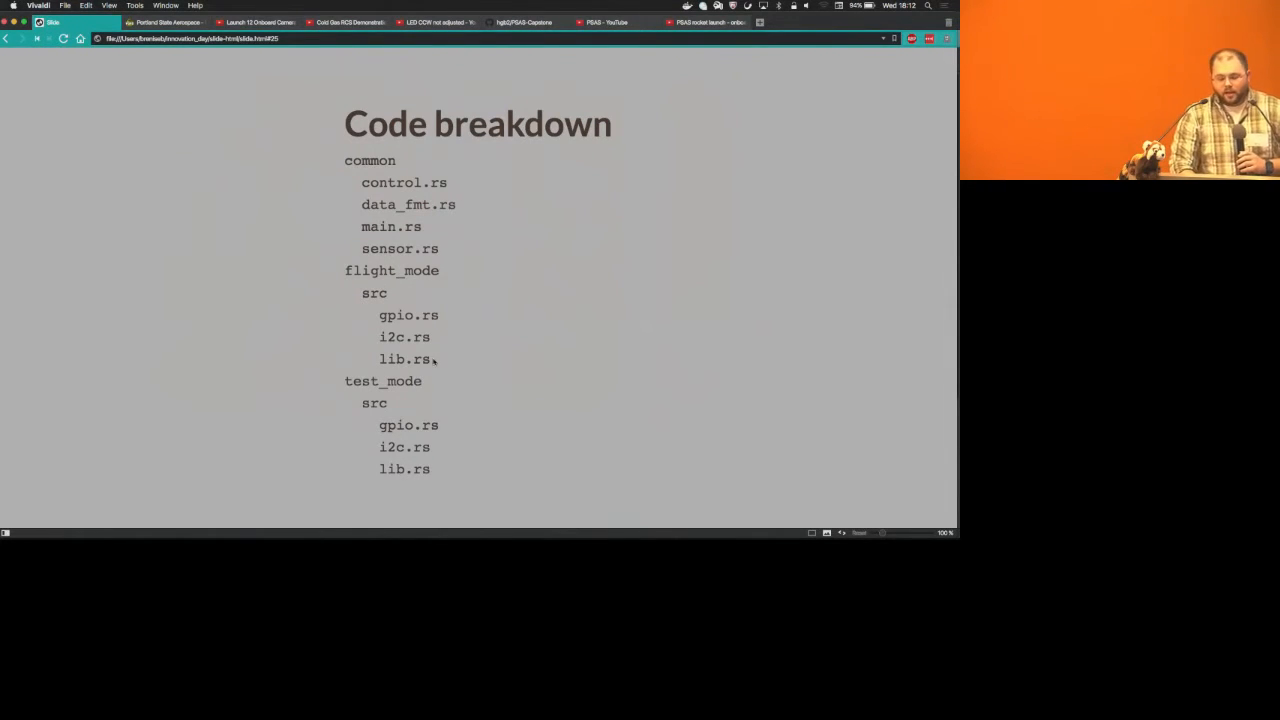
{"action": "mouse_move", "coordinate": [461, 378]}
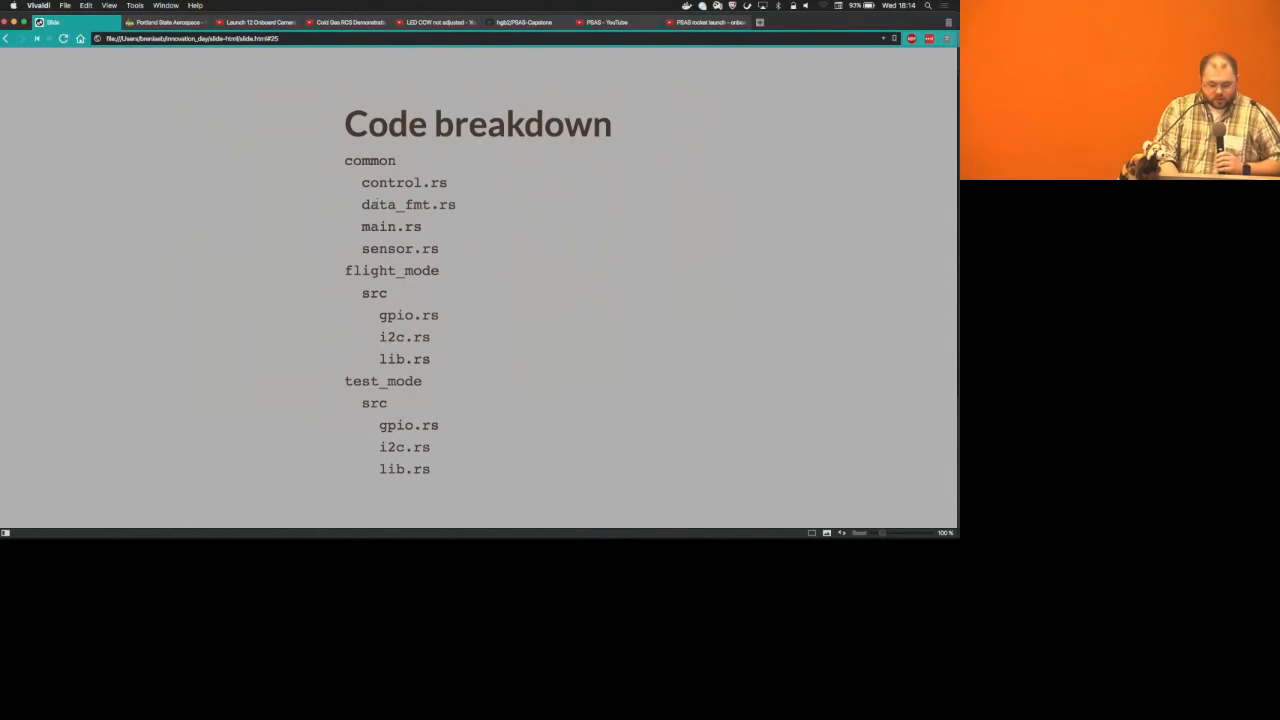
Step through the 651 lines of Rust and 43 lines of CPP slides to Interesting problems!
{"action": "key", "text": "Right"}
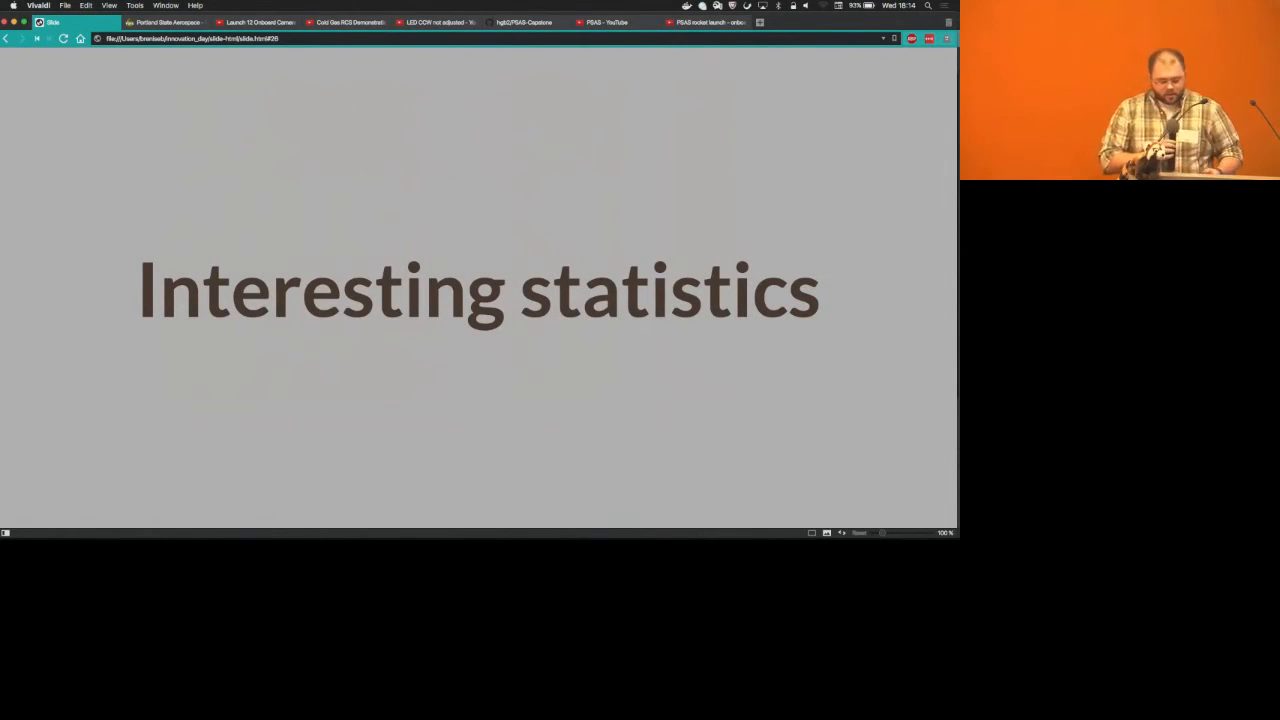
{"action": "key", "text": "right"}
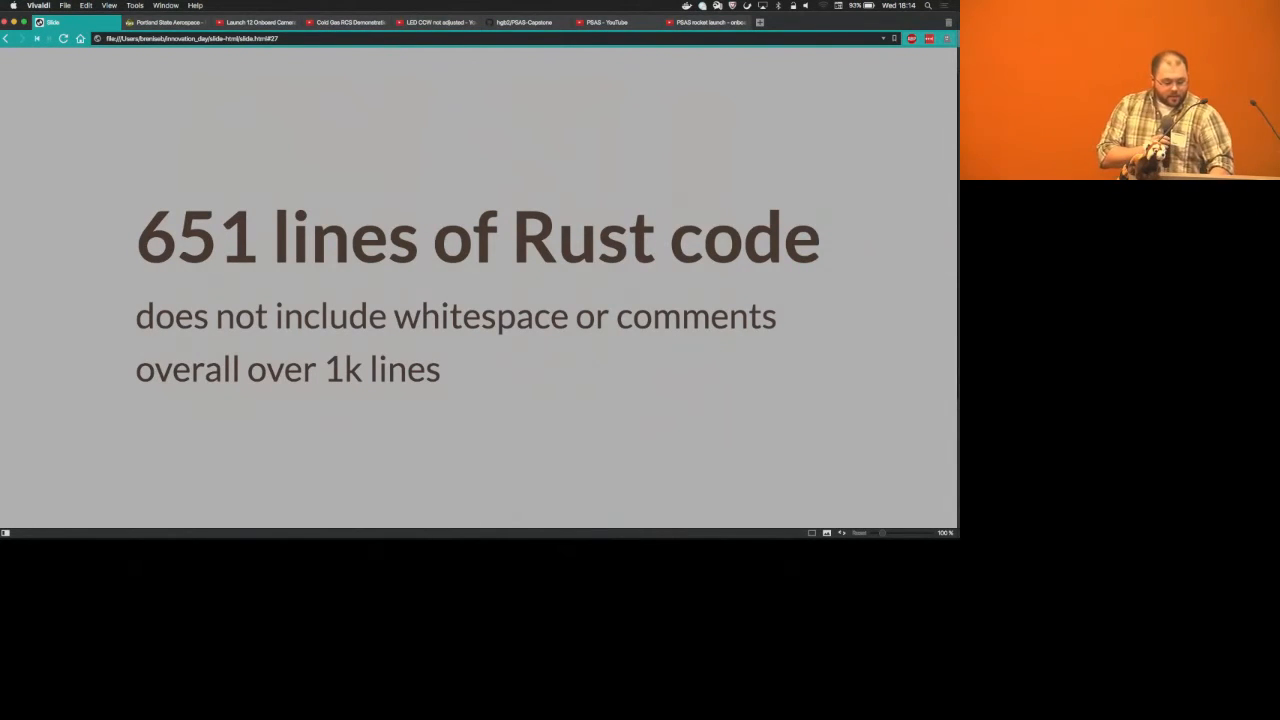
{"action": "key", "text": "right"}
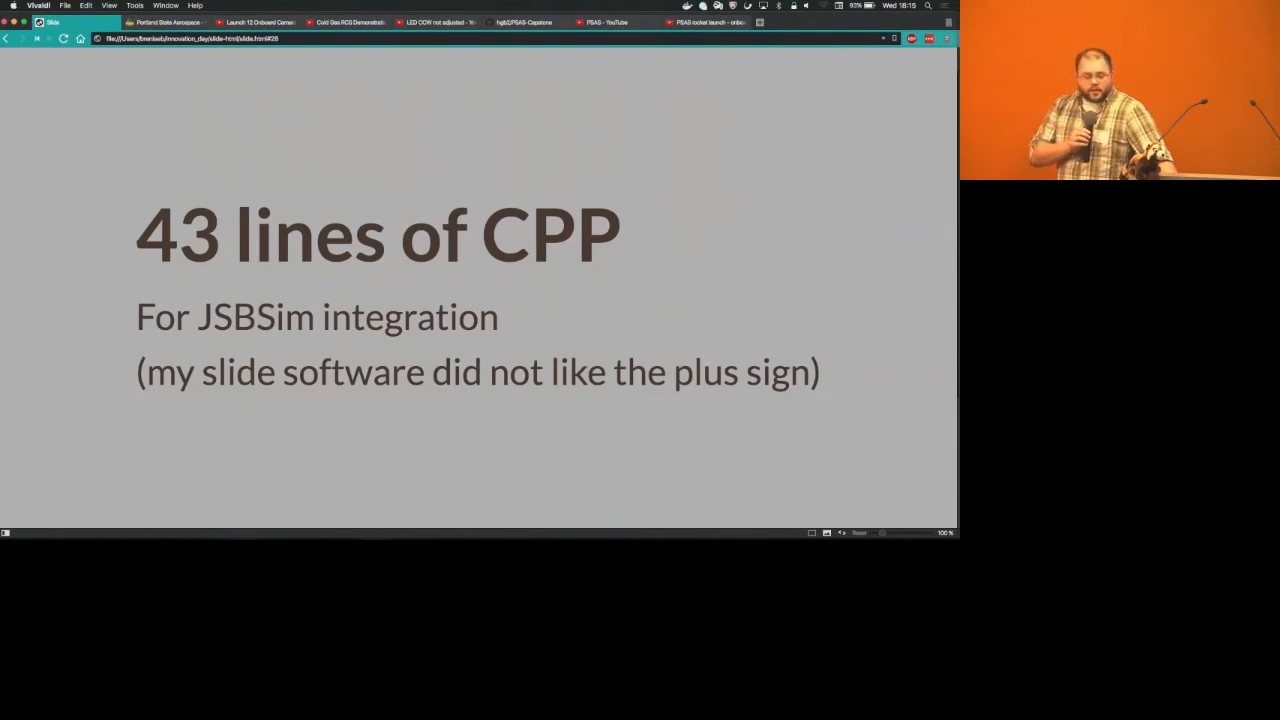
{"action": "key", "text": "right"}
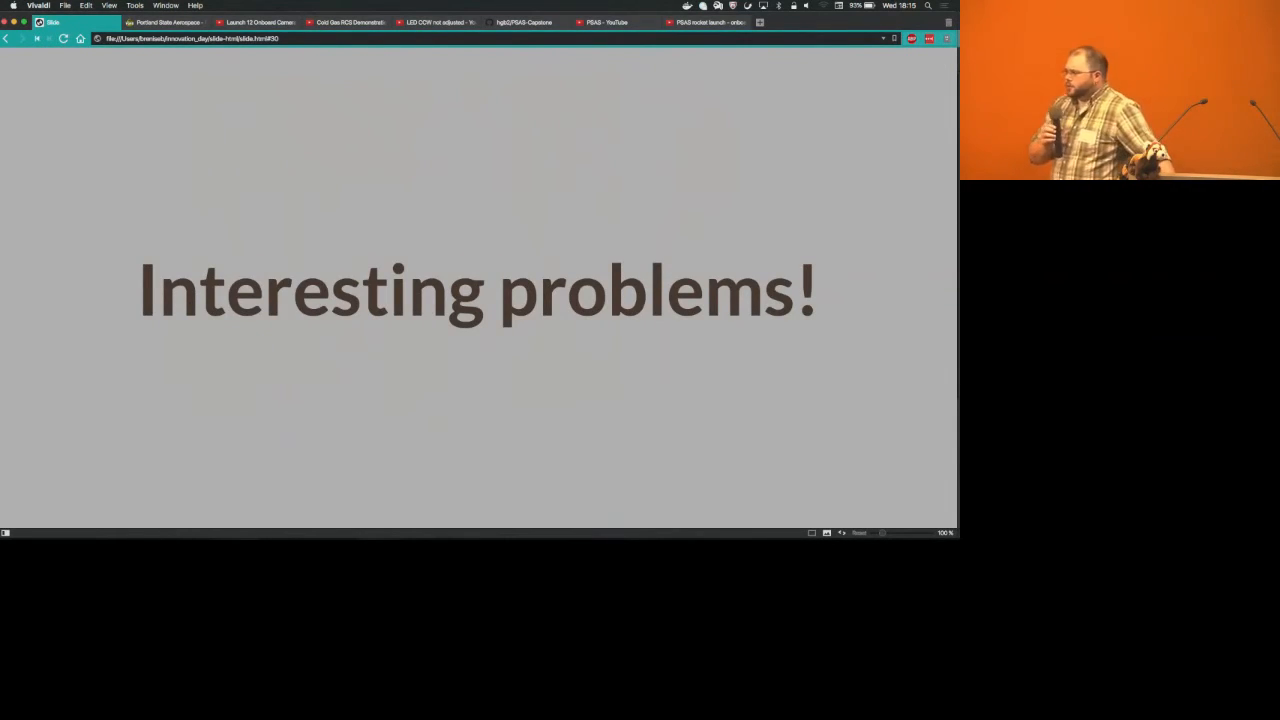
Advance past Different compile modes to the Interesting Bugs! slide
{"action": "key", "text": "right"}
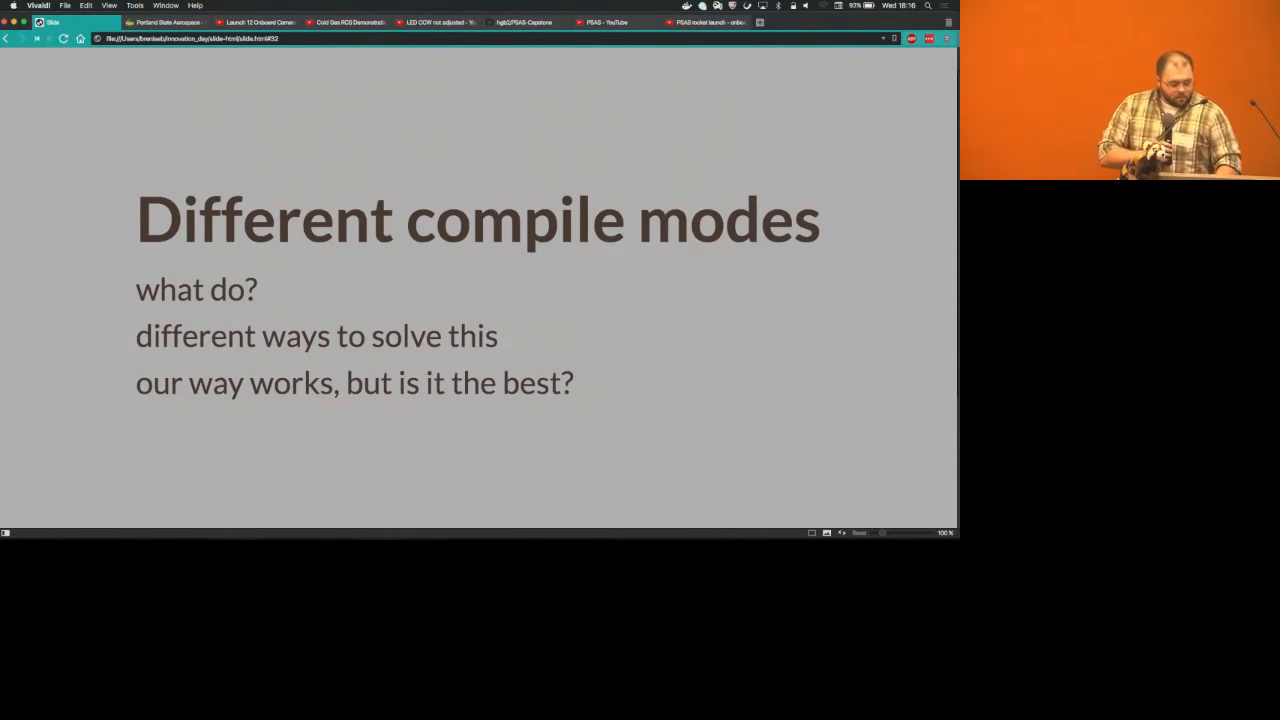
{"action": "key", "text": "right"}
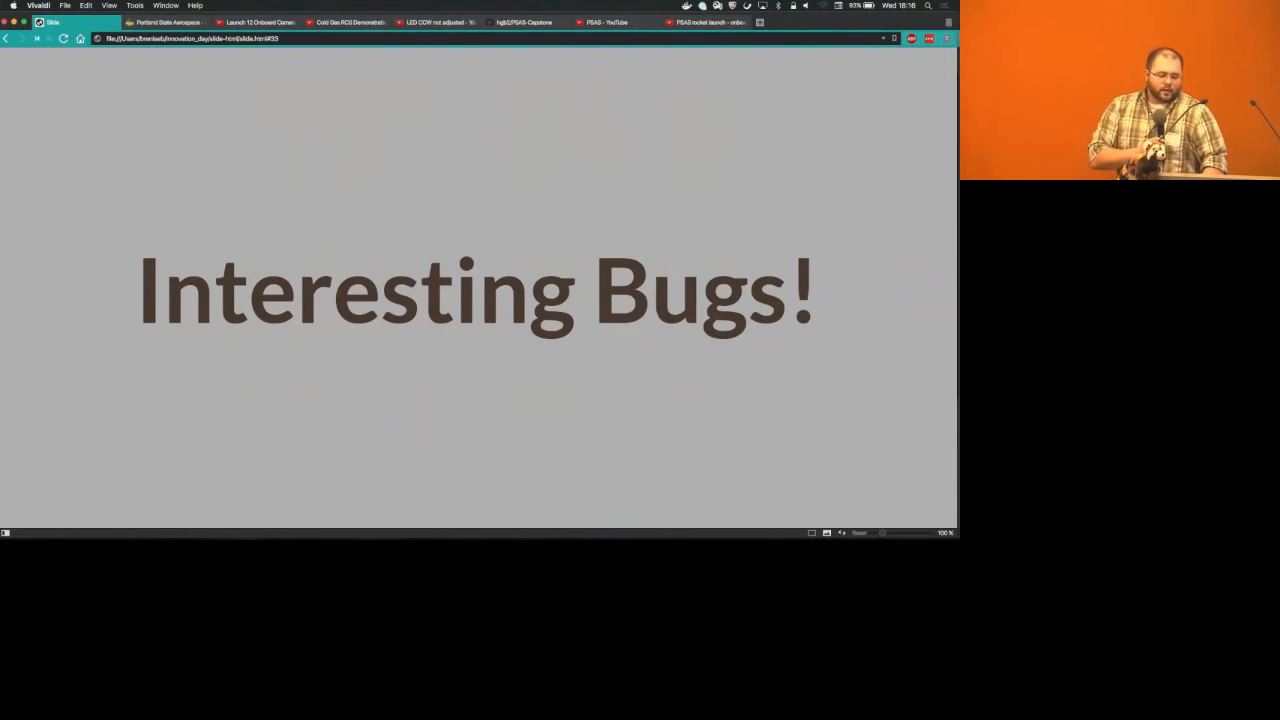
Advance the deck to bring up the 'LED CCW not adjusted' video
{"action": "key", "text": "right"}
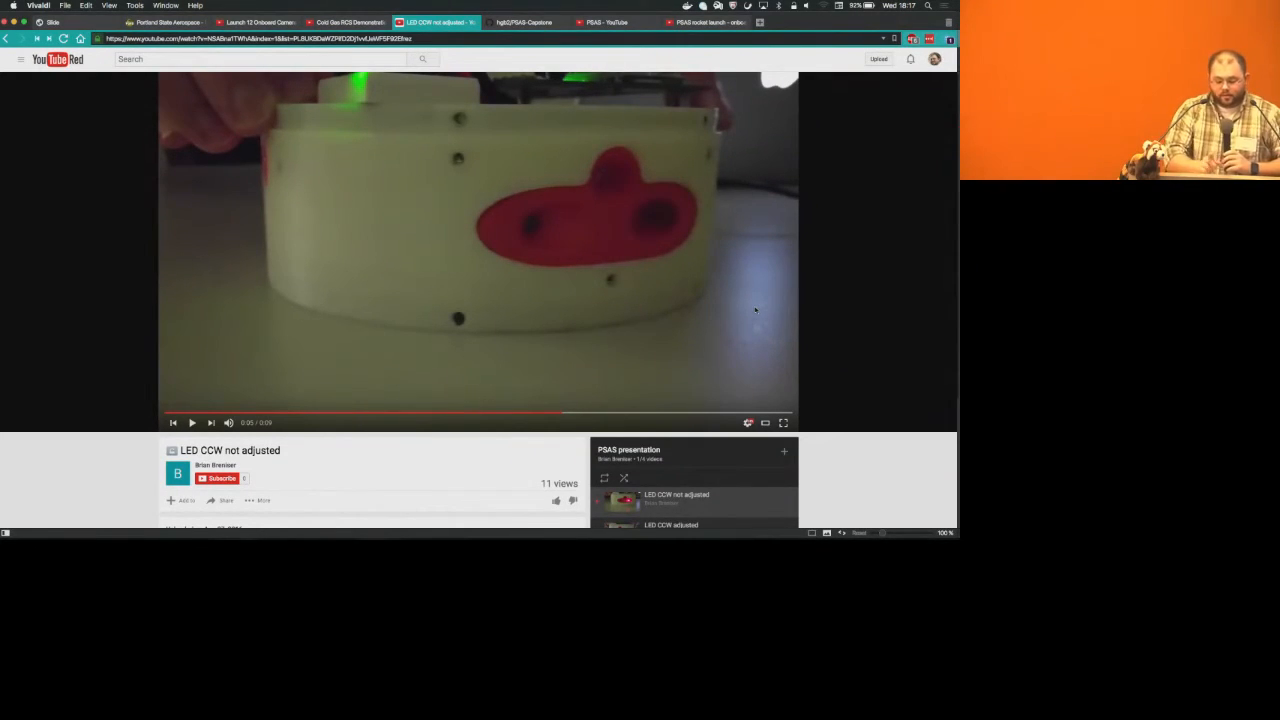
Play the LED CCW adjusted demo, reconnecting Wi-Fi and restarting the video after a dropout
{"action": "left_click", "coordinate": [191, 422]}
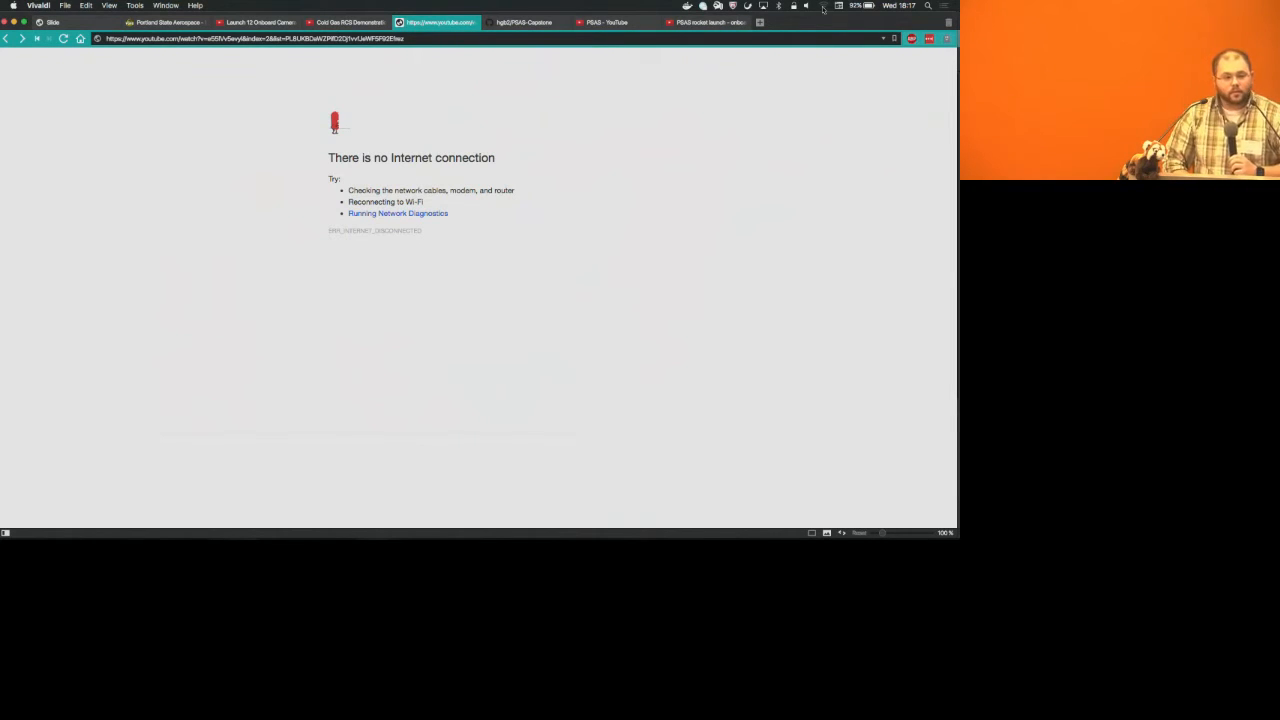
{"action": "left_click", "coordinate": [823, 6]}
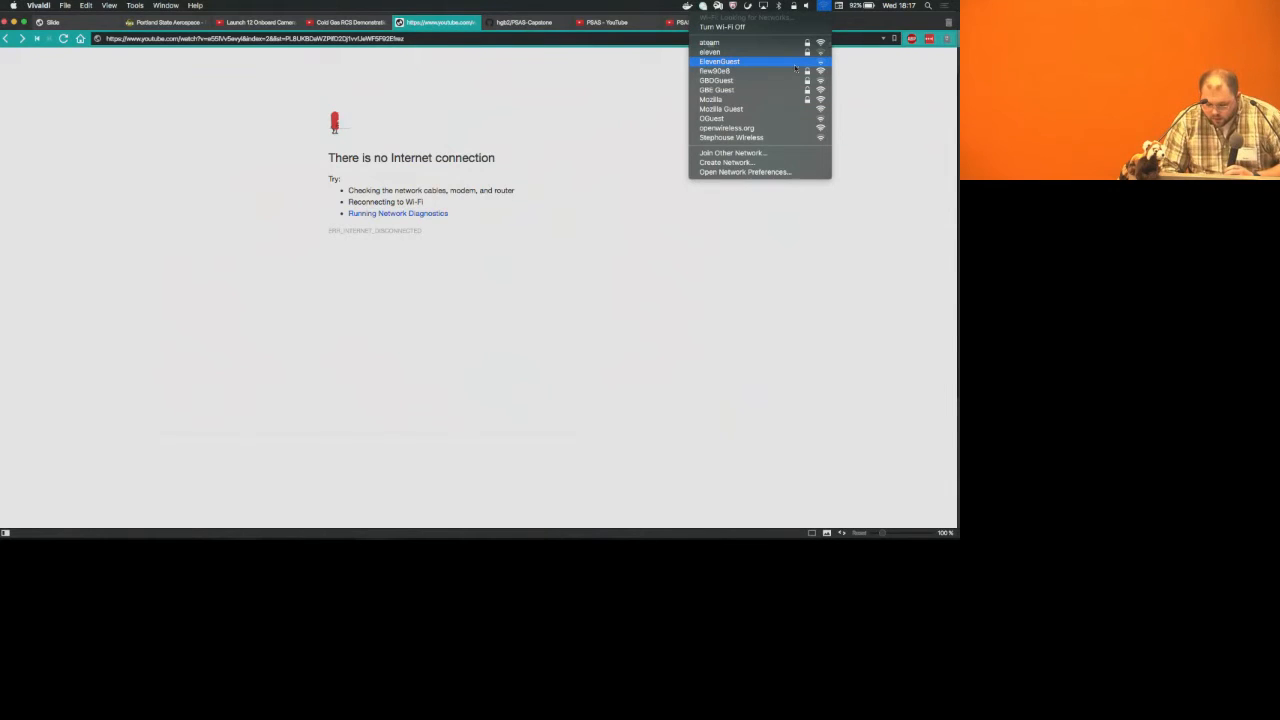
{"action": "left_click", "coordinate": [719, 61]}
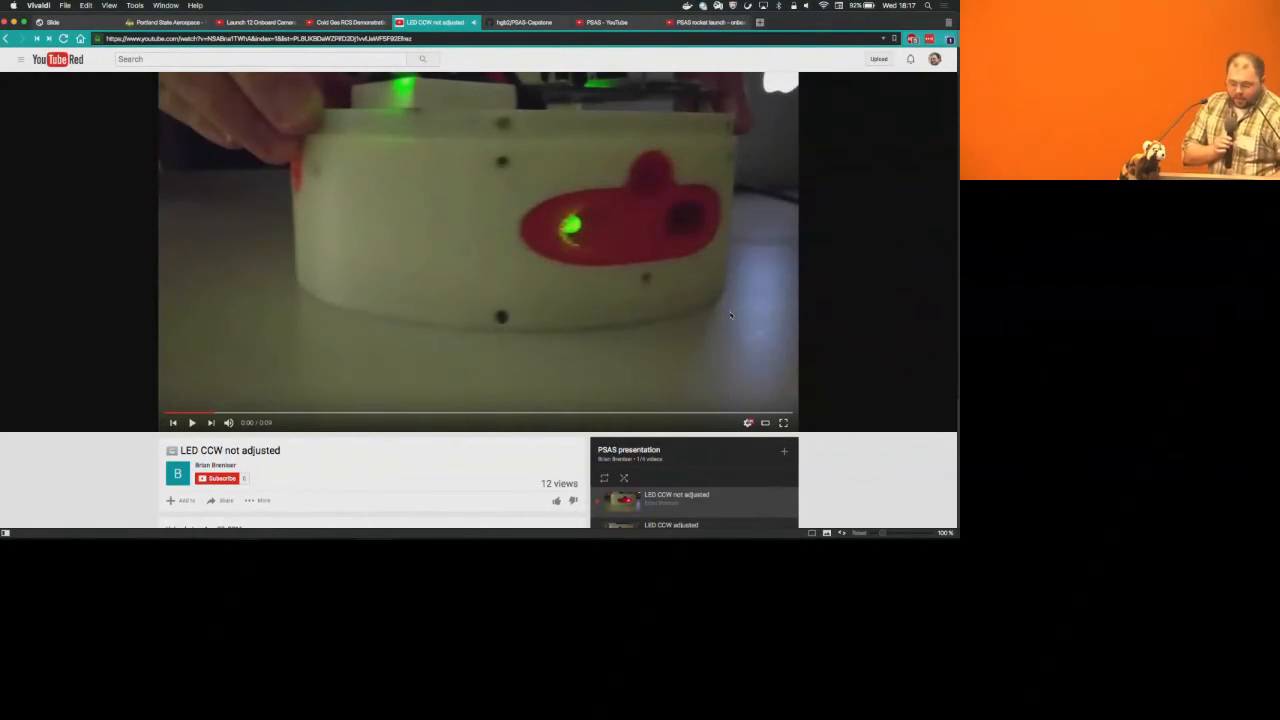
{"action": "left_click", "coordinate": [191, 422]}
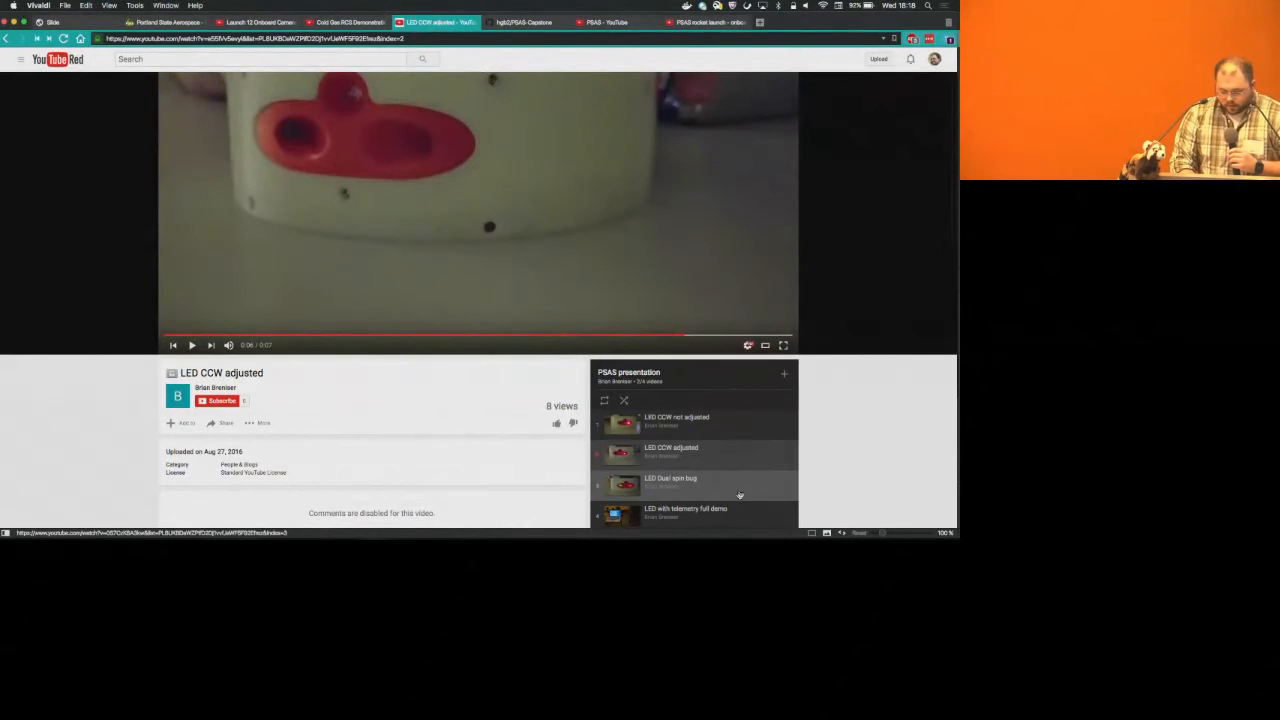
Play the third playlist video, 'LED Dual spin bug'
{"action": "left_click", "coordinate": [670, 485]}
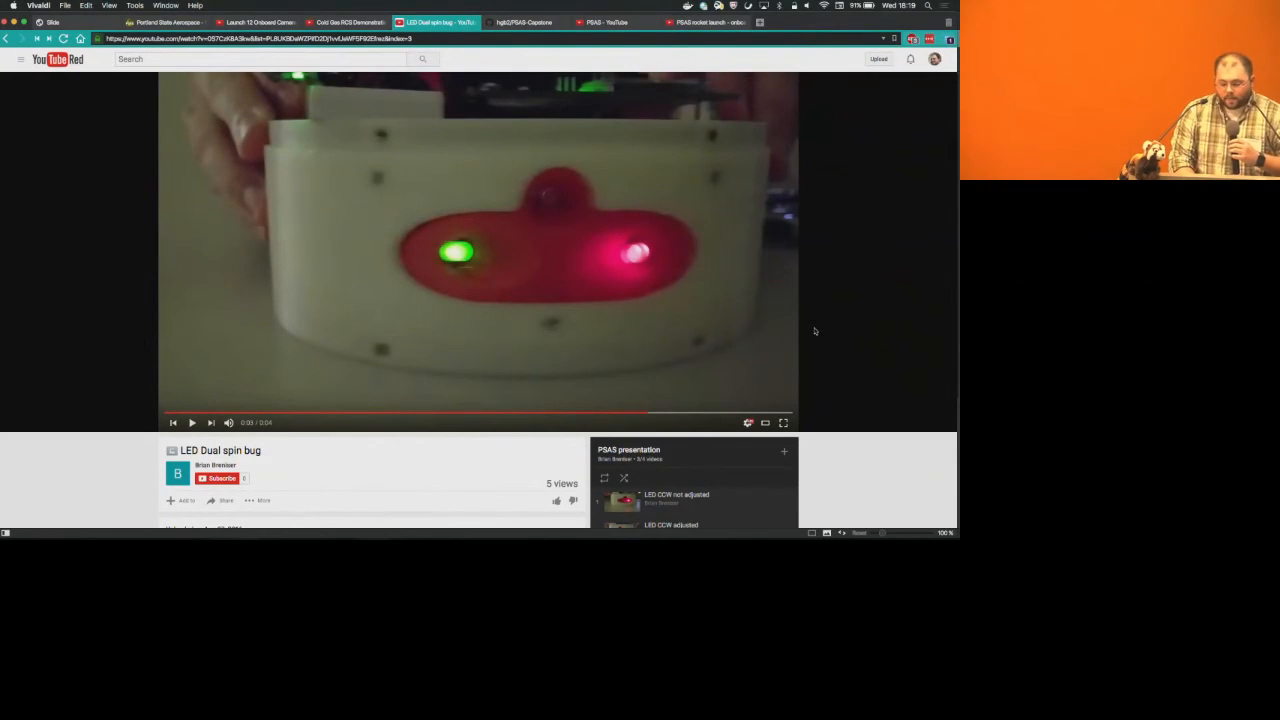
Scroll the playlist panel and play the fourth video, 'LED with telemetry full demo'
{"action": "scroll", "scroll_direction": "down", "scroll_amount": 3}
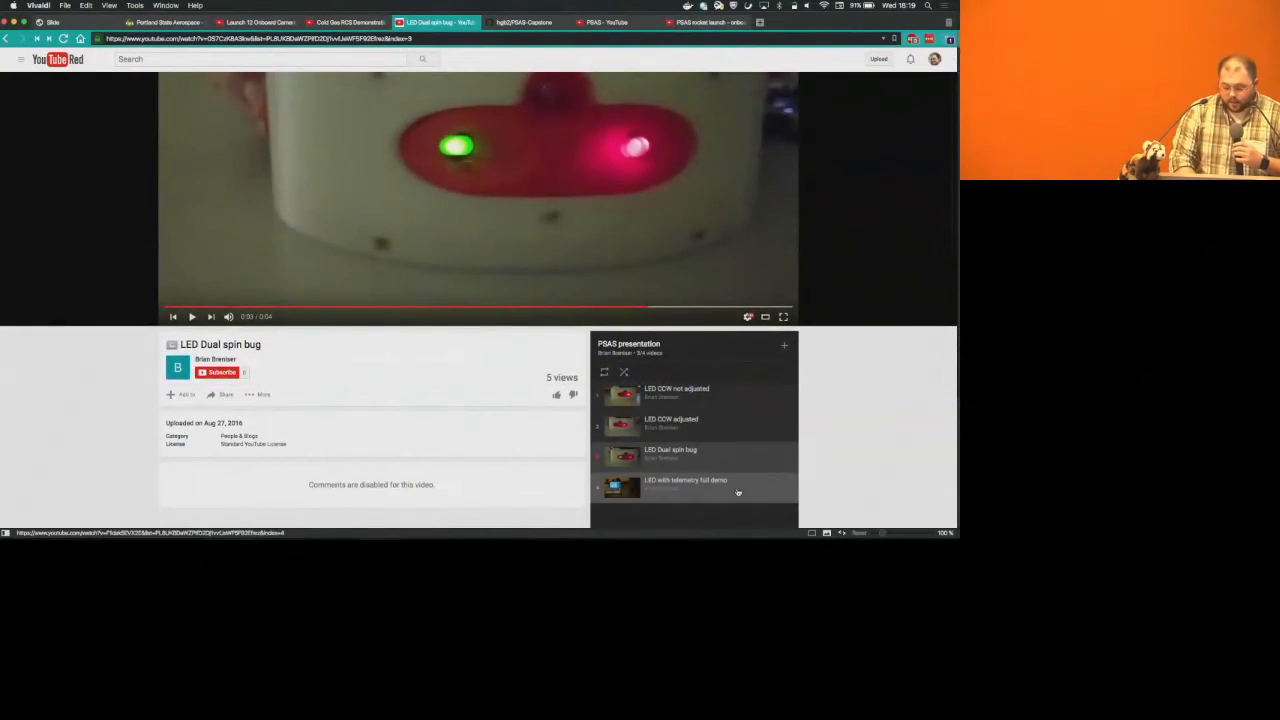
{"action": "left_click", "coordinate": [685, 486]}
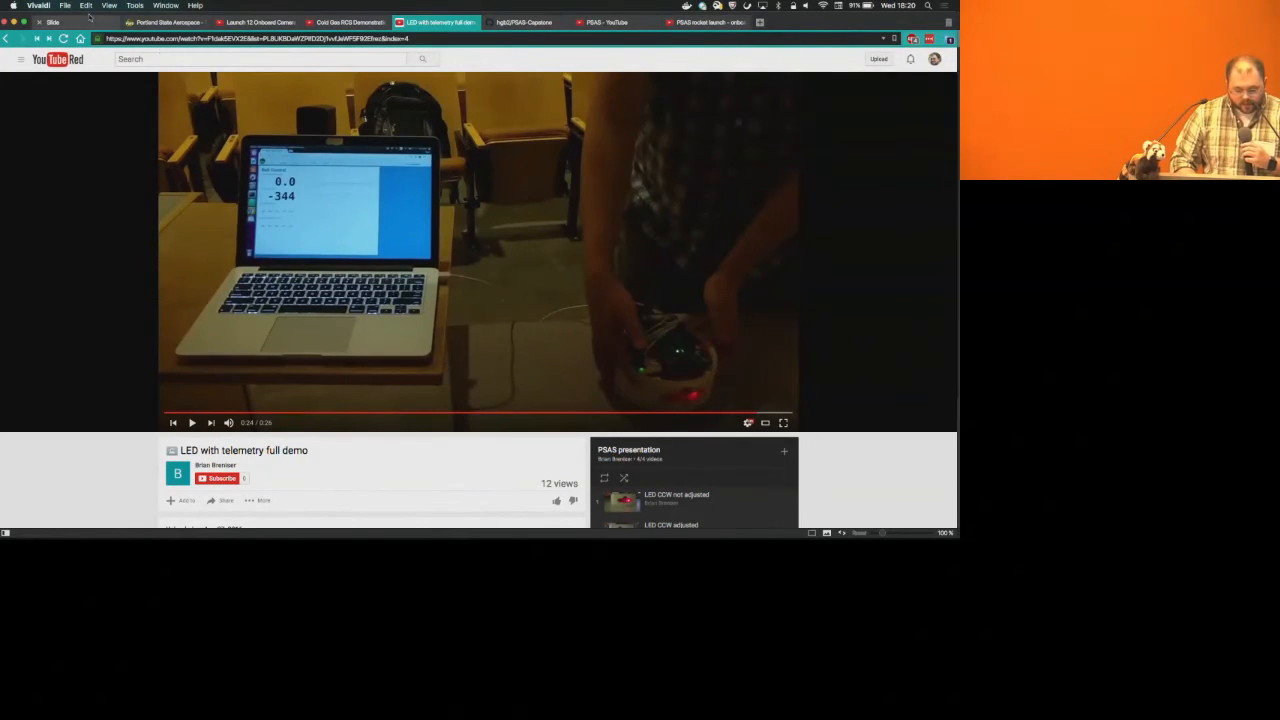
Expand test_mode's jsbsim and aircraft folders in the PSAS-Capstone project sidebar
{"action": "left_click", "coordinate": [52, 22]}
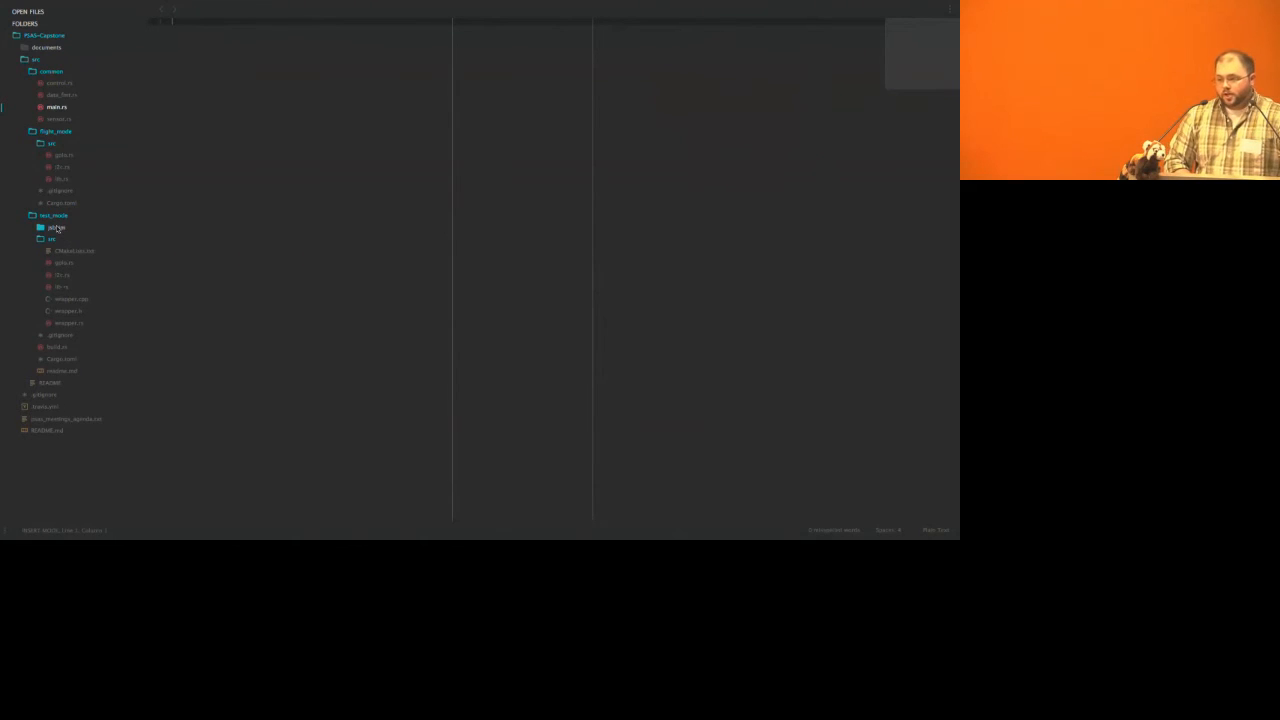
{"action": "left_click", "coordinate": [56, 227]}
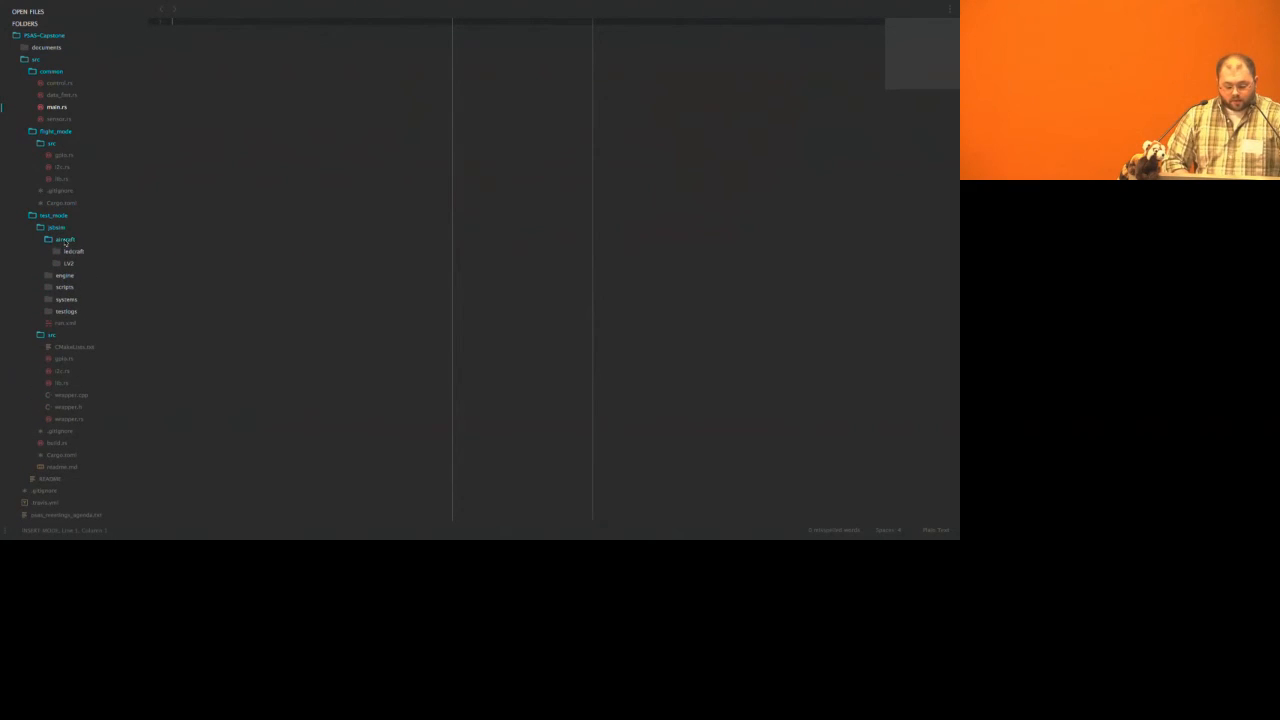
{"action": "left_click", "coordinate": [65, 239]}
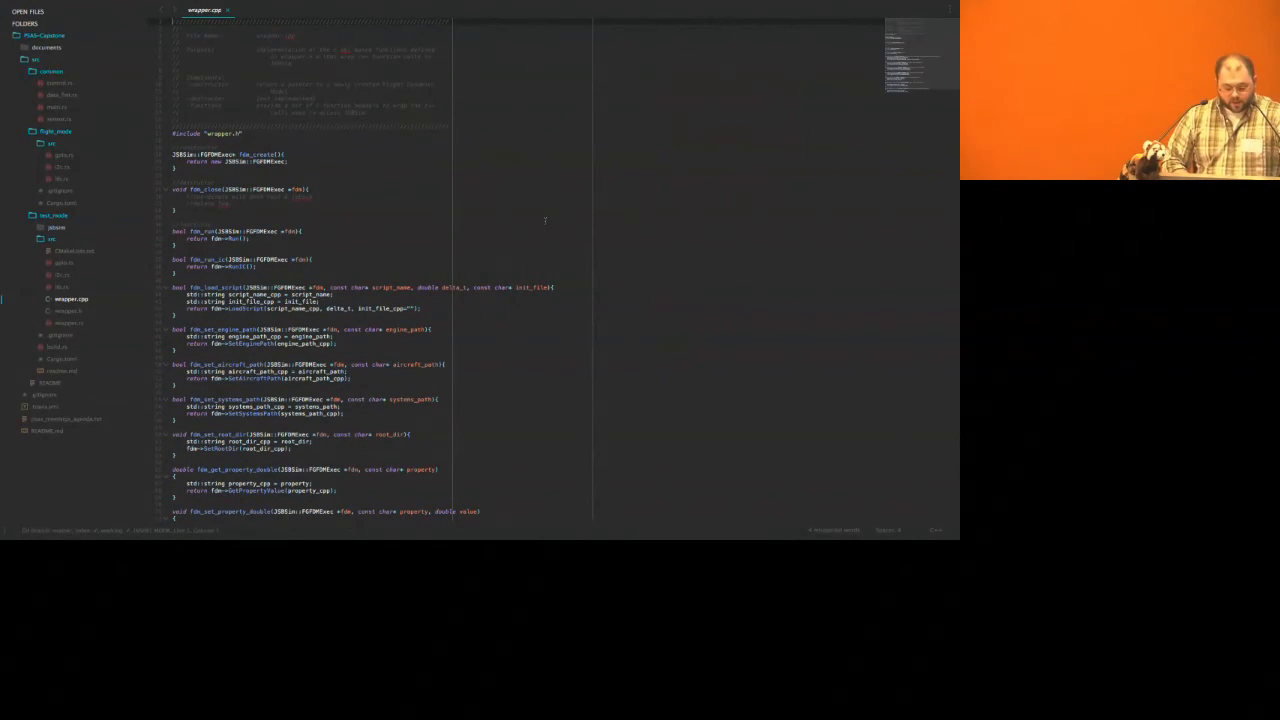
Review test_mode's wrapper.rs wrapper_init code, then open test_mode's i2c.rs
{"action": "left_click", "coordinate": [69, 323]}
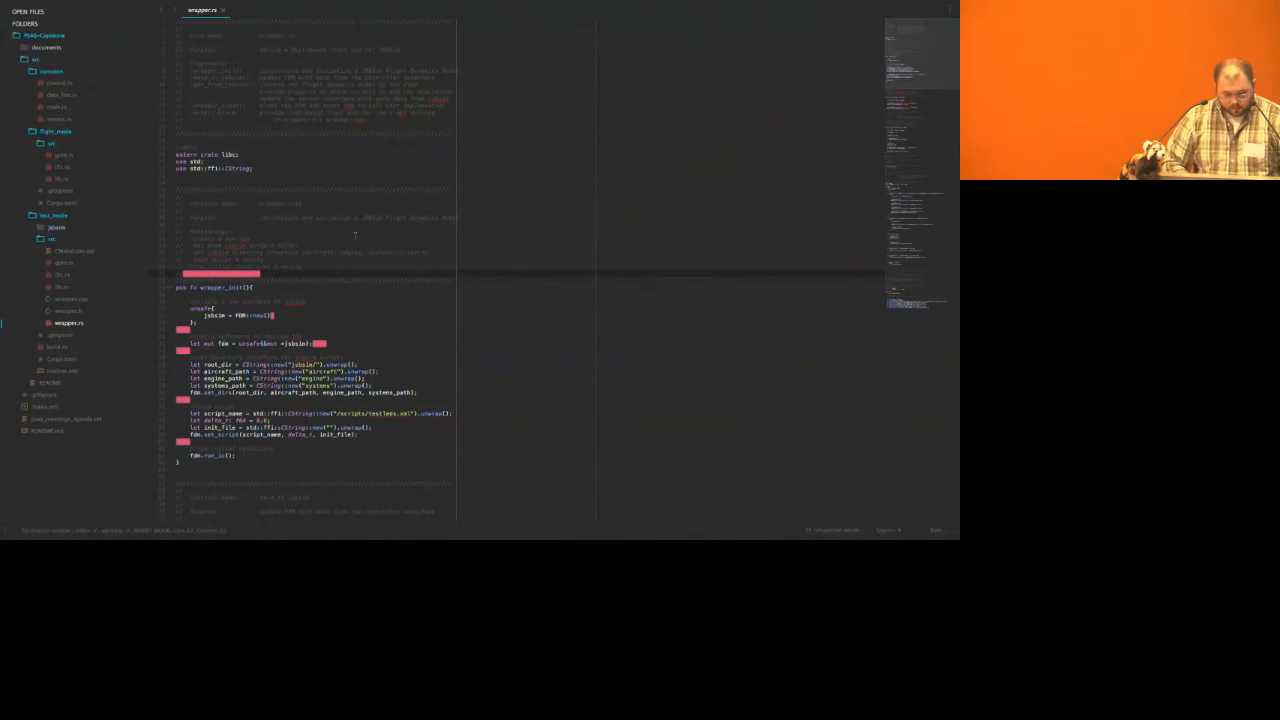
{"action": "left_click", "coordinate": [48, 6]}
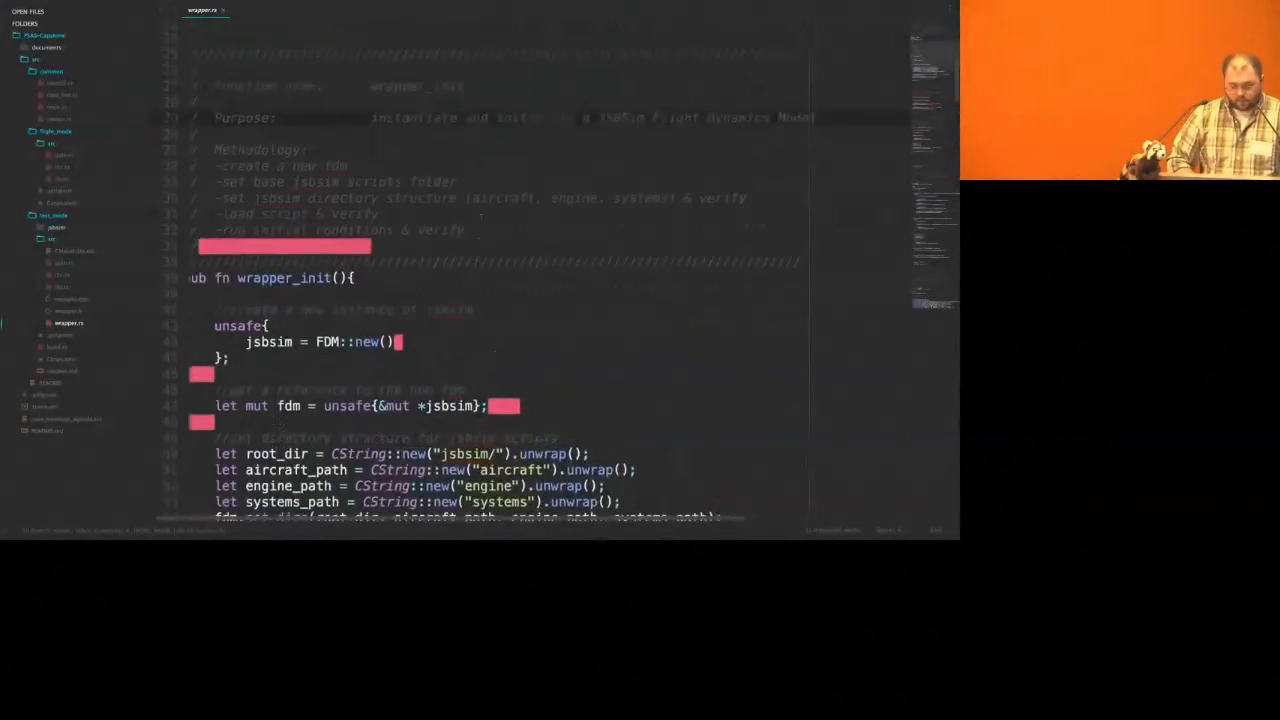
{"action": "scroll", "scroll_direction": "down", "scroll_amount": 3}
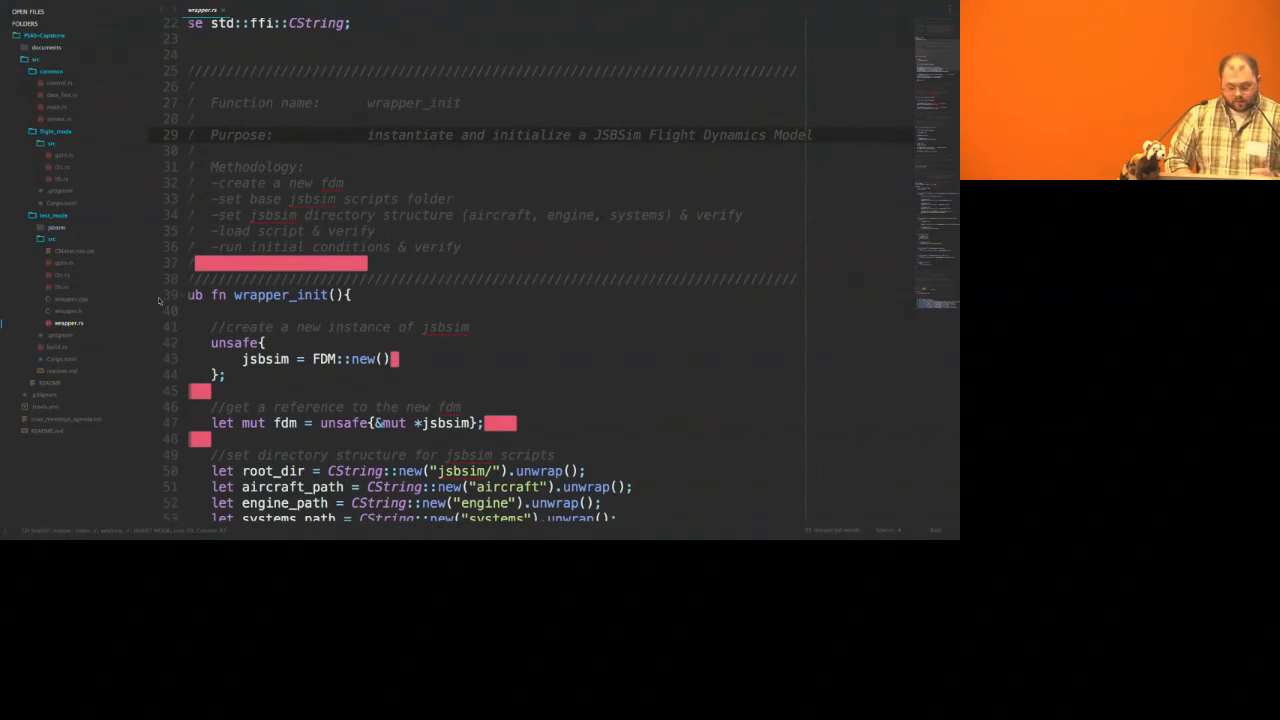
{"action": "left_click", "coordinate": [70, 299]}
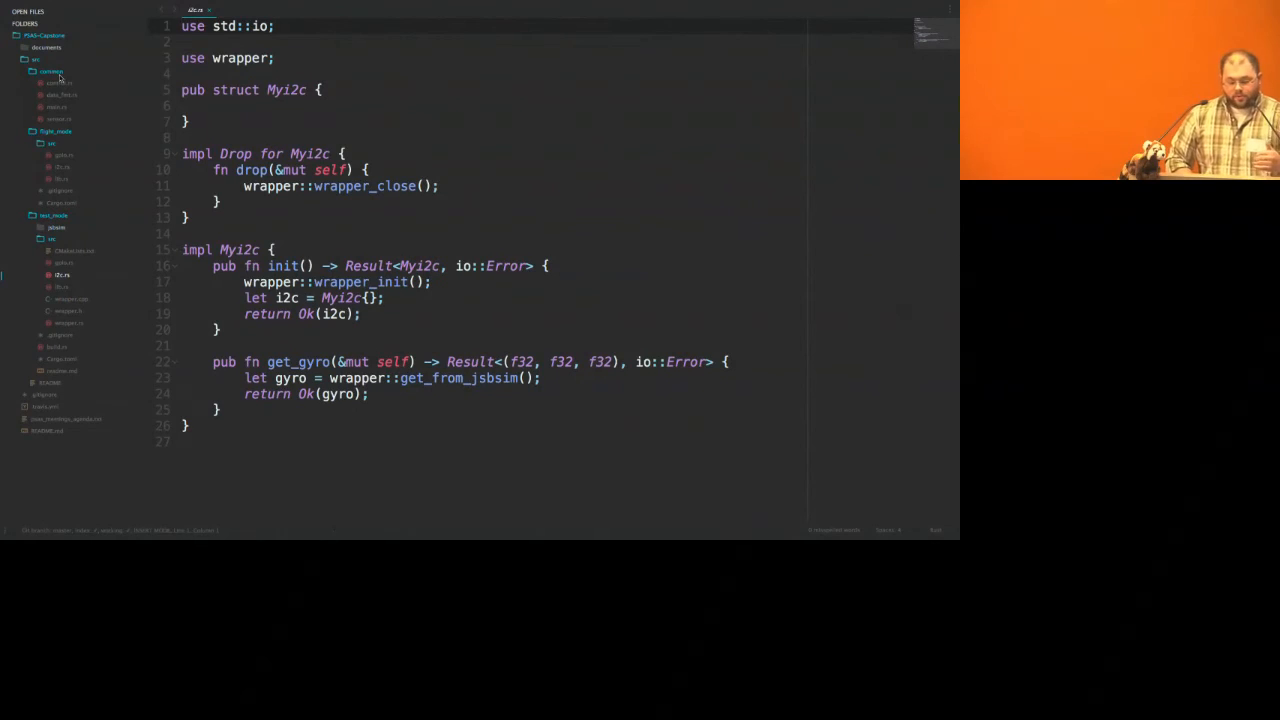
Open main.rs from src/common to show the SharedMemory struct
{"action": "left_click", "coordinate": [50, 107]}
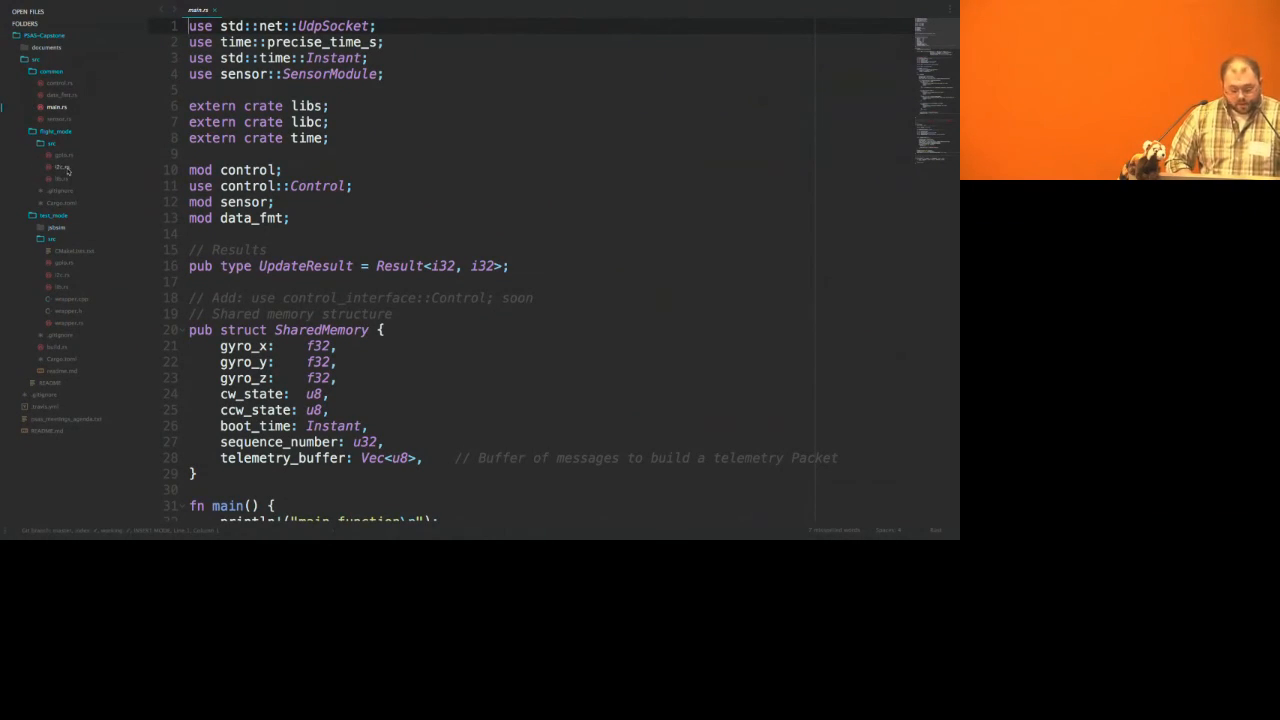
Scroll through flight_mode's and test_mode's gpio.rs, including set_value, then reopen test_mode's i2c.rs
{"action": "left_click", "coordinate": [63, 154]}
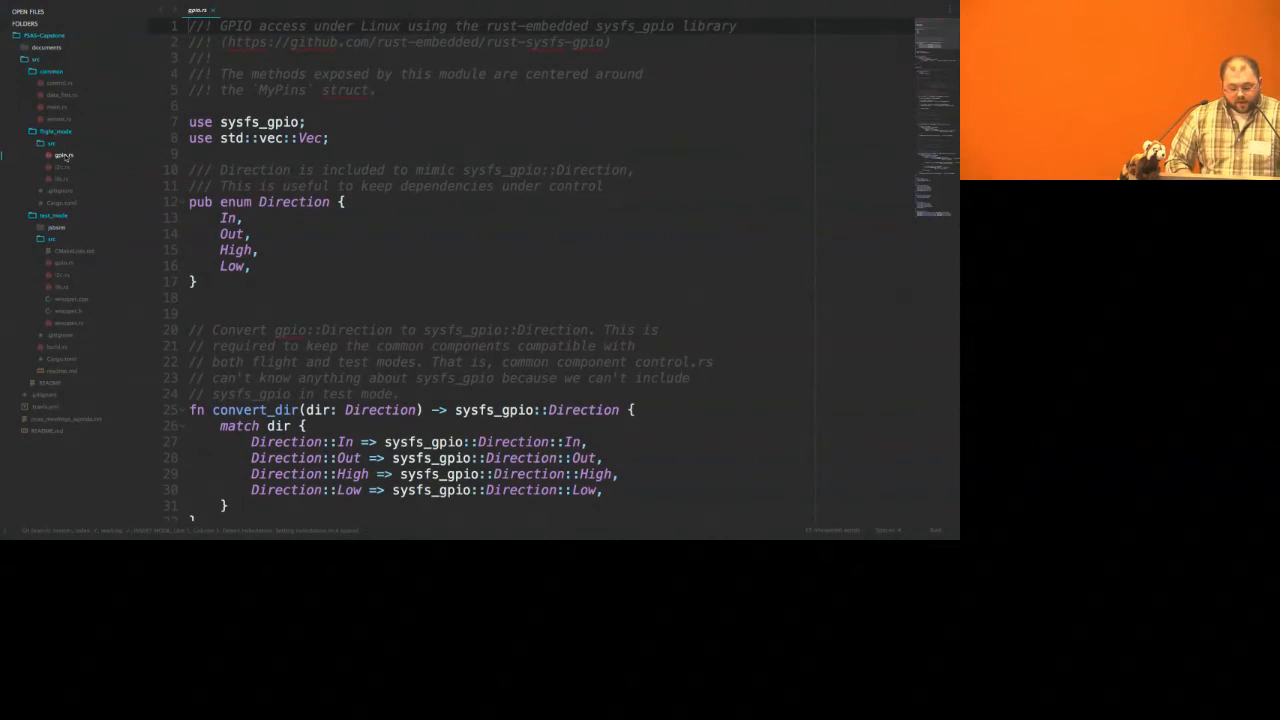
{"action": "scroll", "scroll_direction": "down", "scroll_amount": 3}
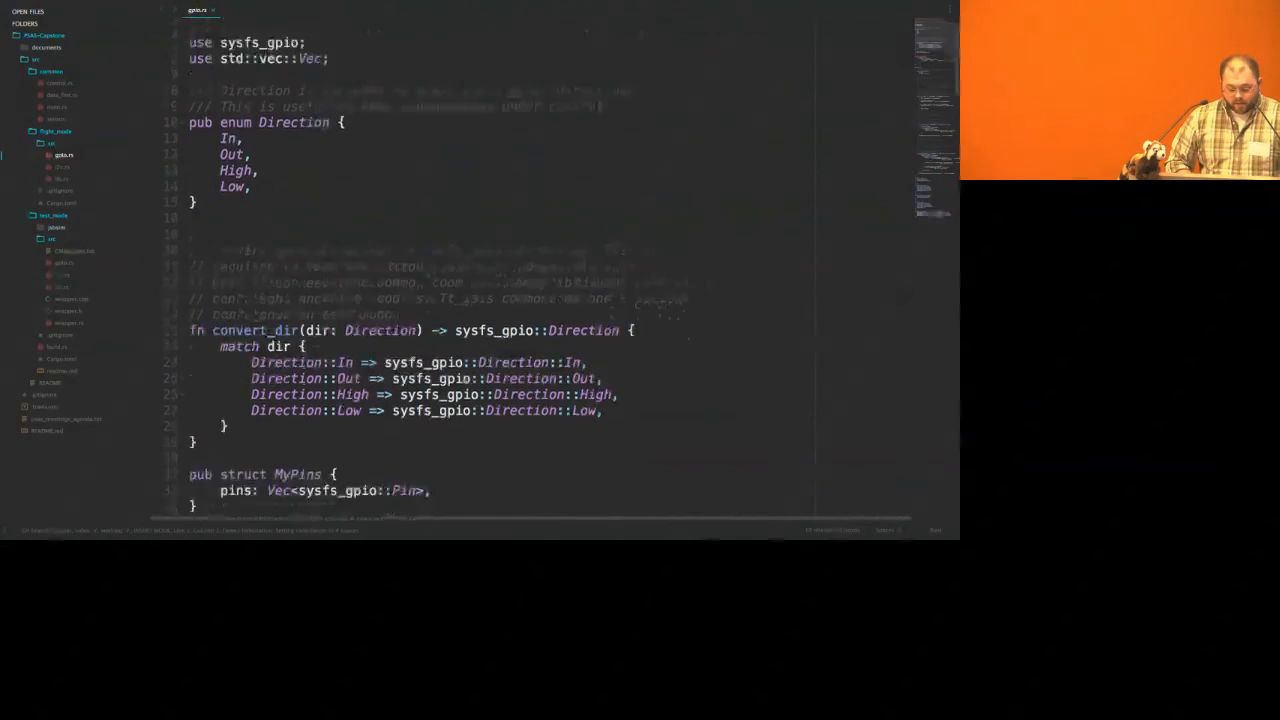
{"action": "scroll", "scroll_direction": "down", "scroll_amount": 3}
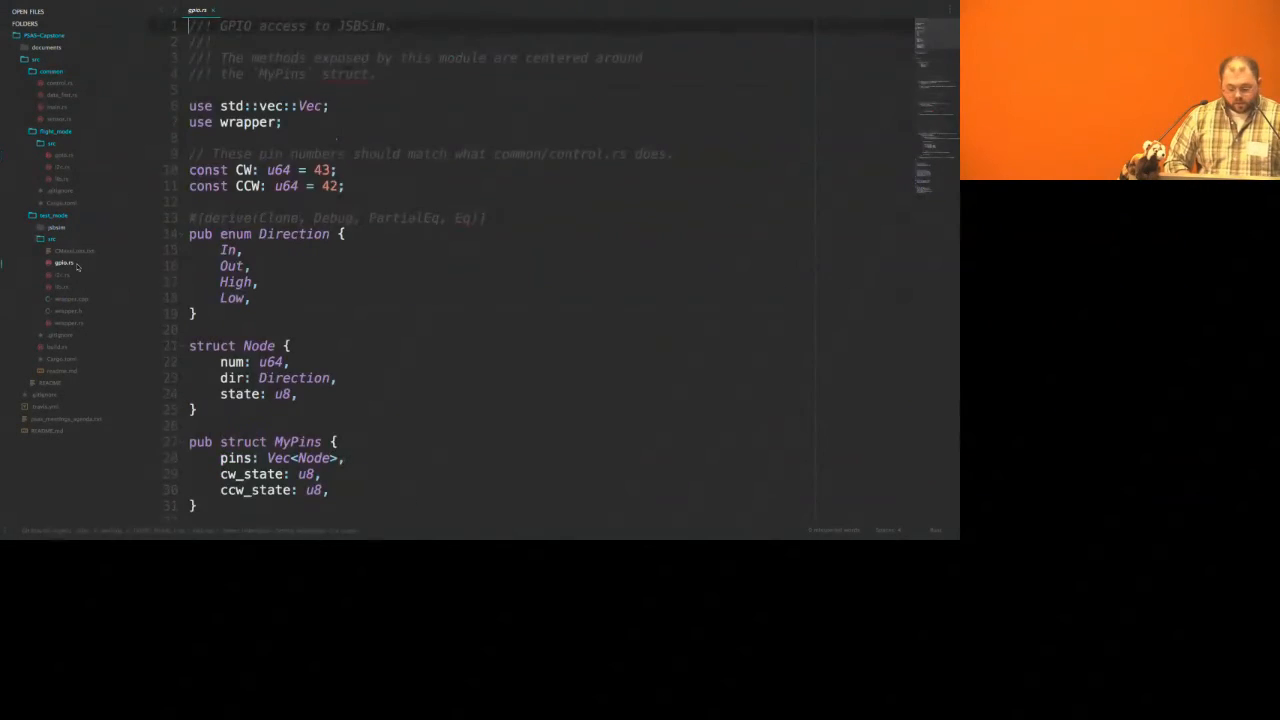
{"action": "scroll", "scroll_direction": "down", "scroll_amount": 3}
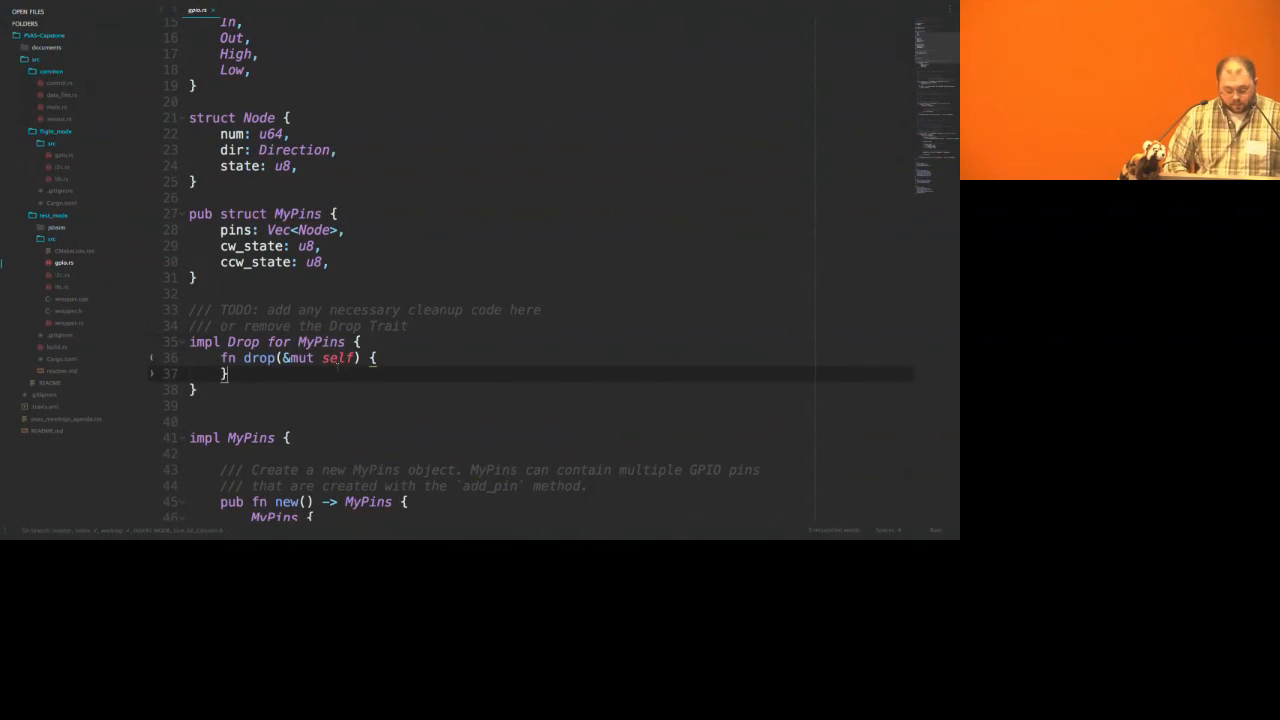
{"action": "scroll", "scroll_direction": "down", "scroll_amount": 3}
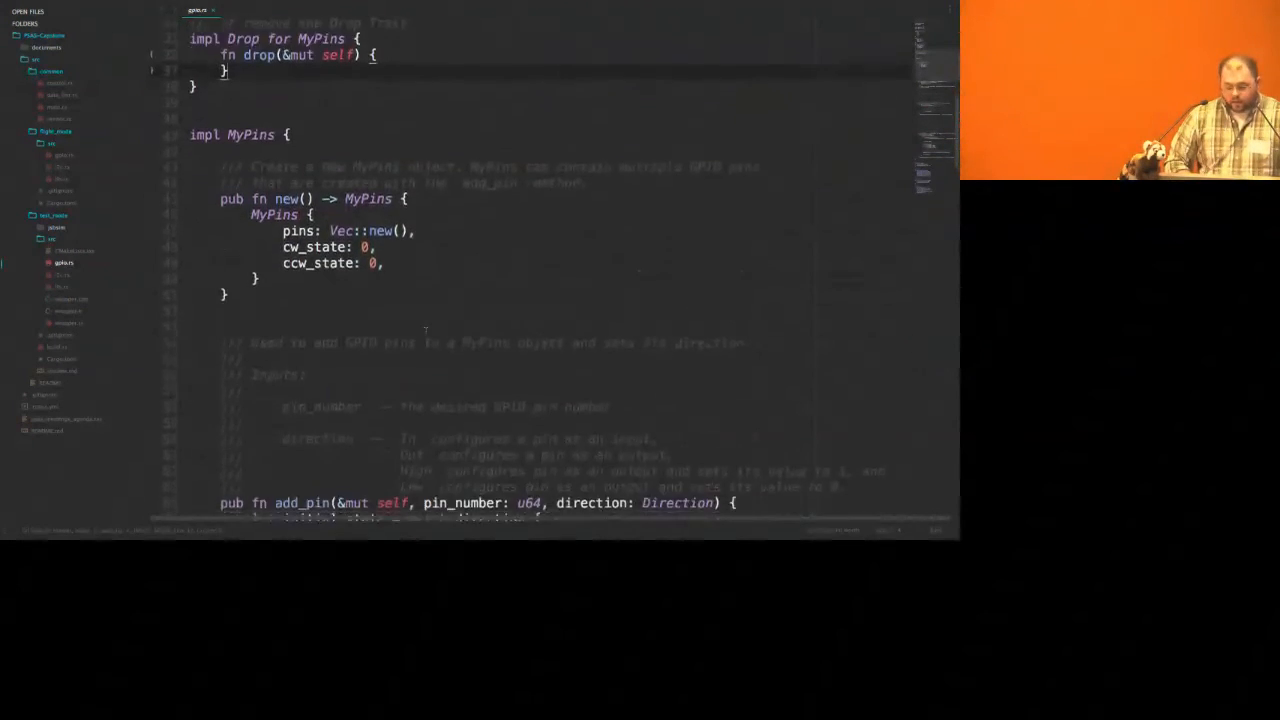
{"action": "scroll", "scroll_direction": "down", "scroll_amount": 3}
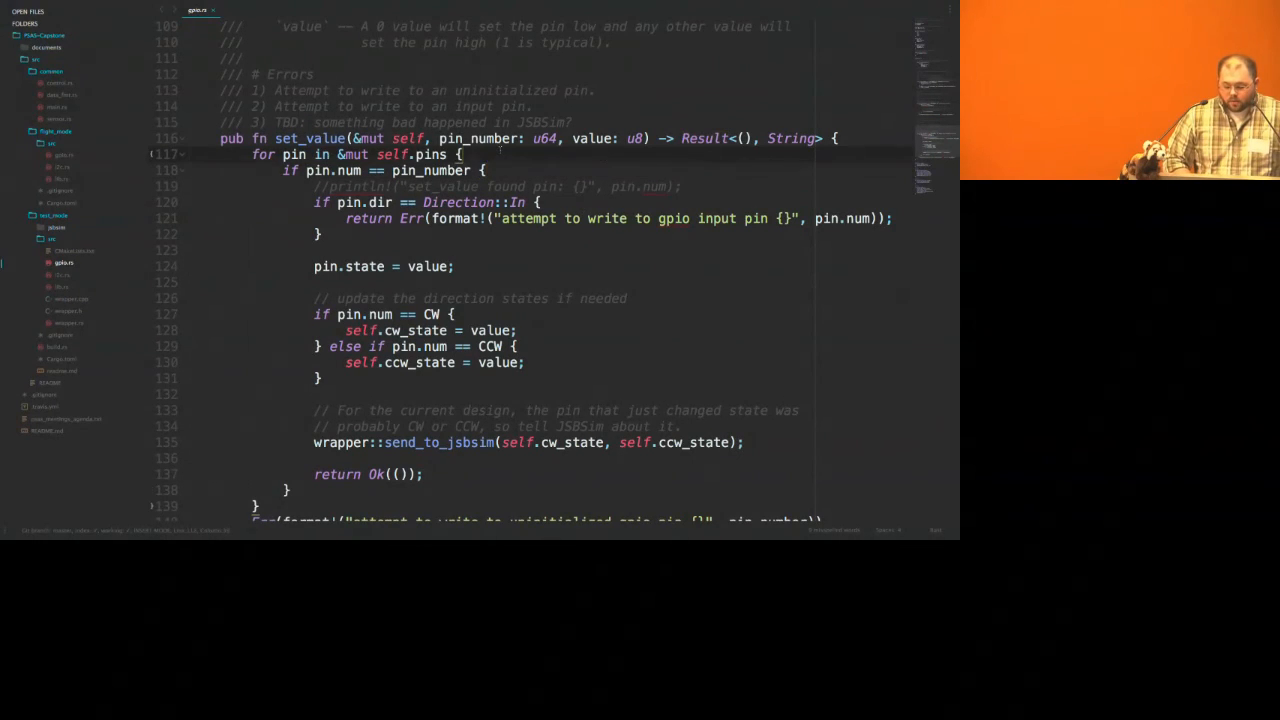
{"action": "left_click", "coordinate": [487, 170]}
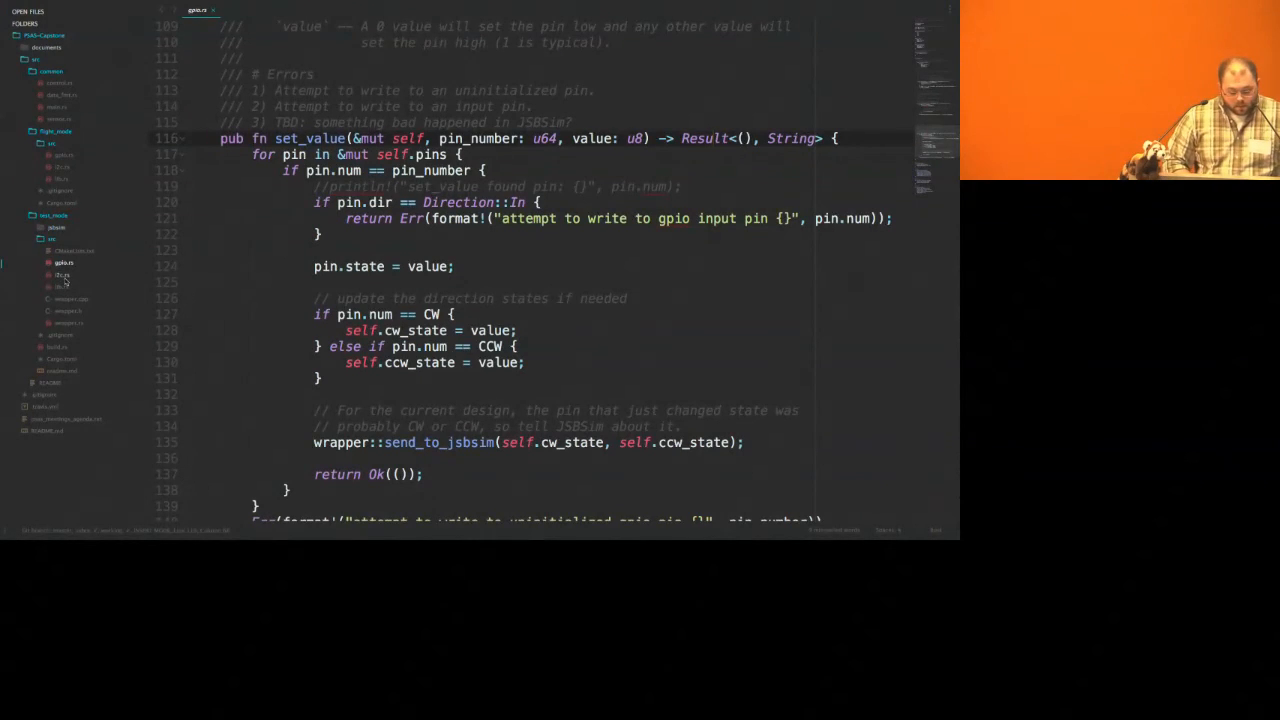
{"action": "left_click", "coordinate": [62, 275]}
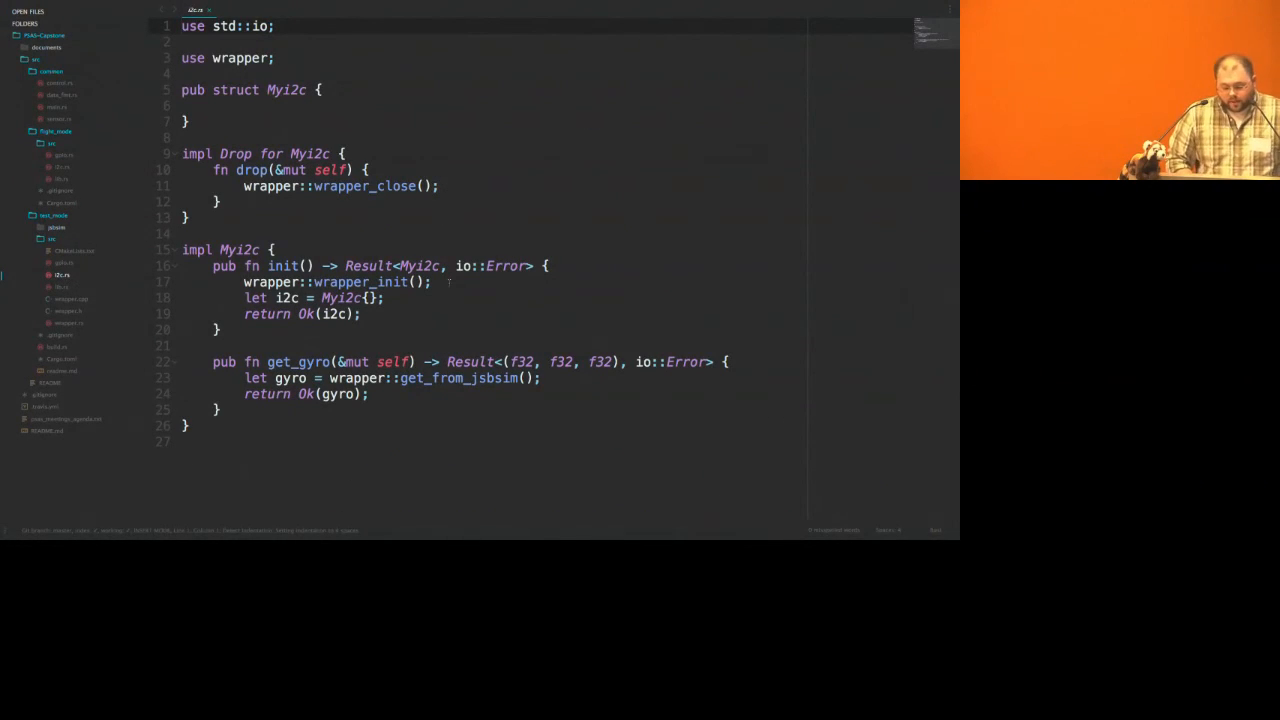